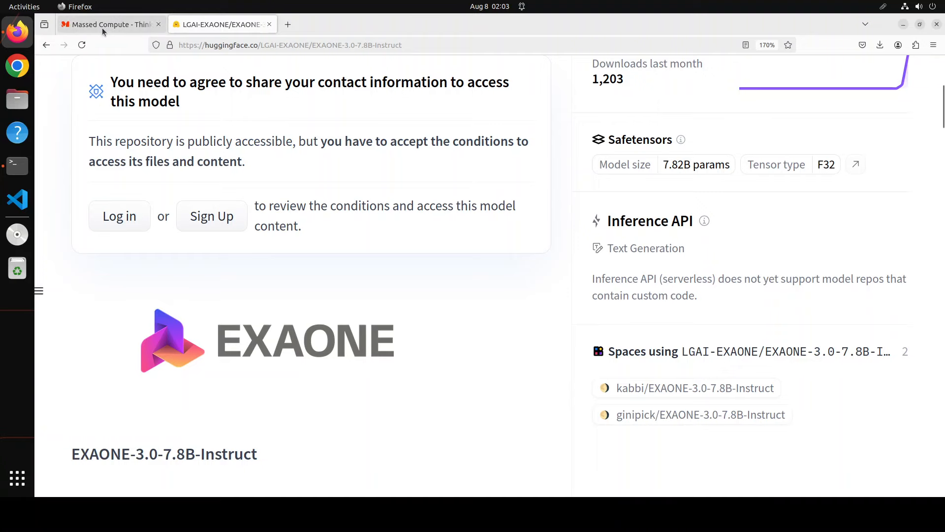
Switch from the EXAONE model page to the Massed Compute tab.
left_click(113, 24)
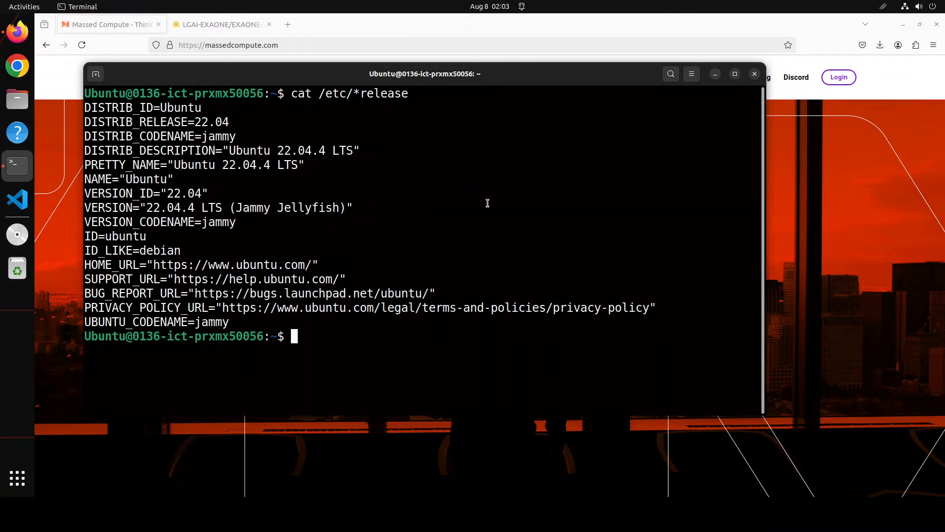
Check the GPU with nvidia-smi, then create and activate the exaone Python 3.11 conda environment.
type("nvidia-smi")
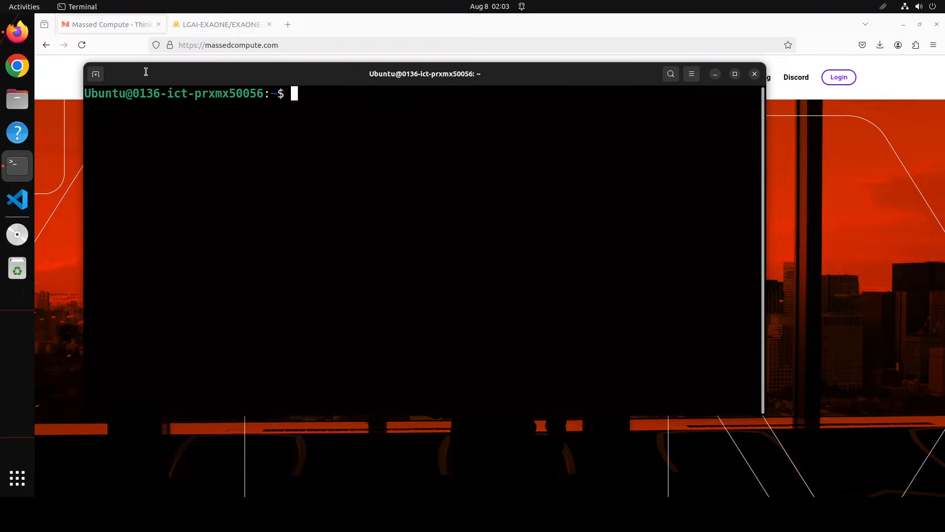
type("conda create -n exaone python=3.11 -y && conda activate exaone")
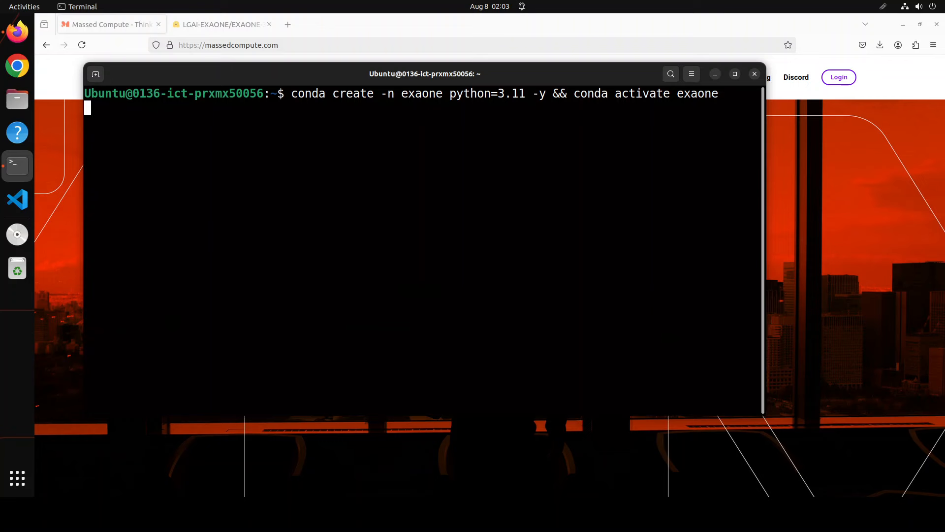
key("Return")
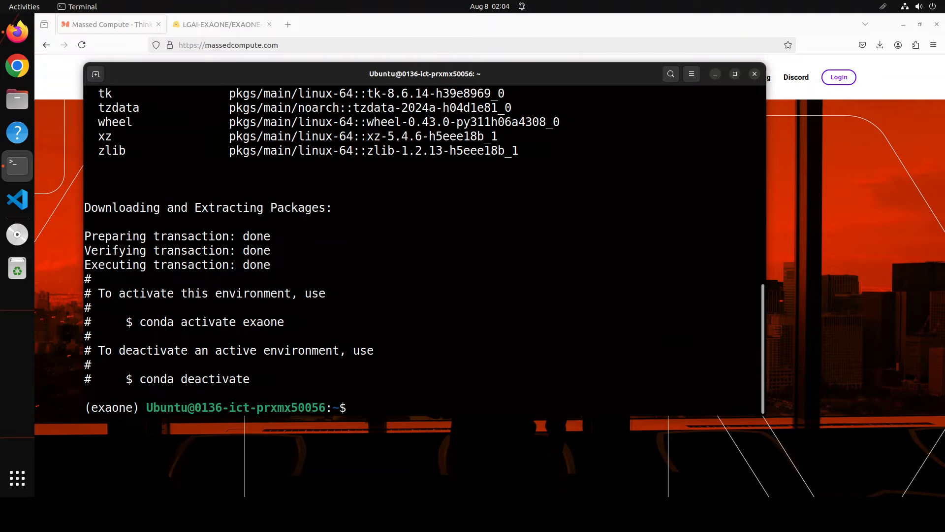
Clear the screen in the exaone environment and start the pip install of torch.
type("conda create -n exaone python=3.11 -y && conda activate exaone")
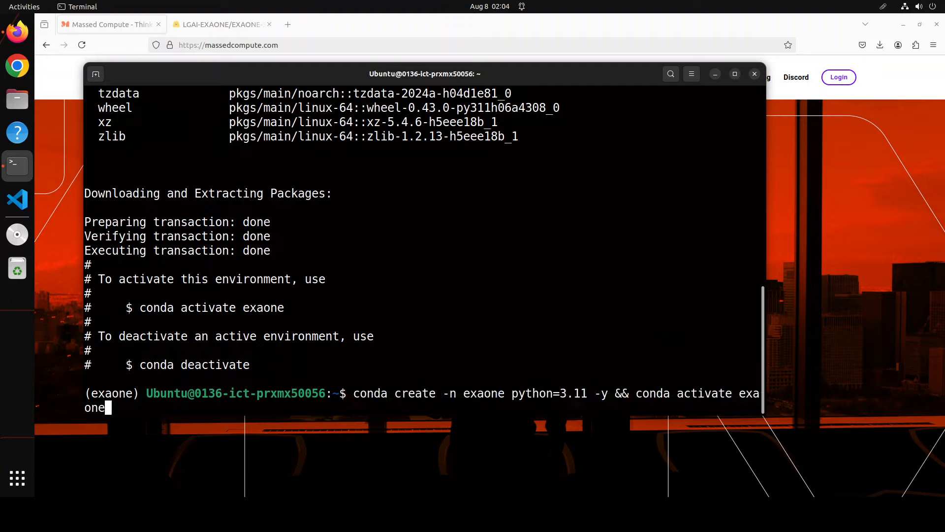
key("Return")
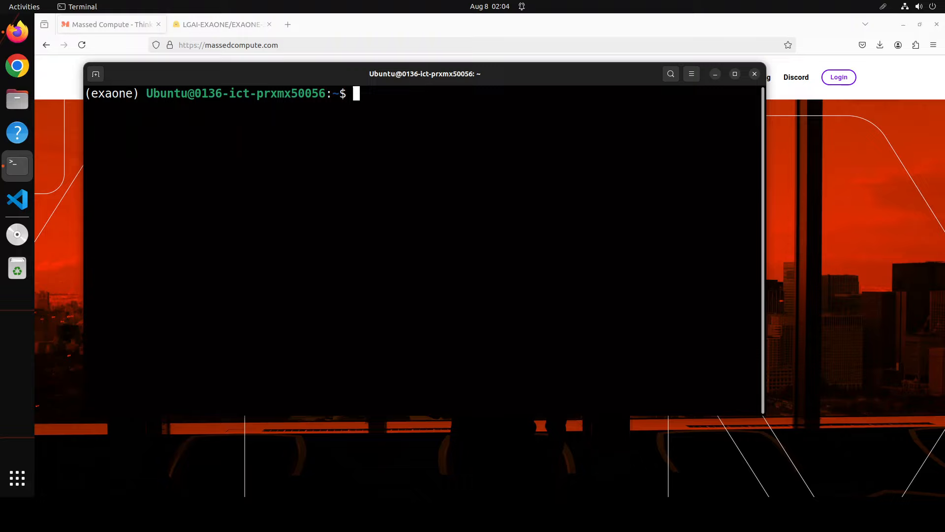
type("pip in")
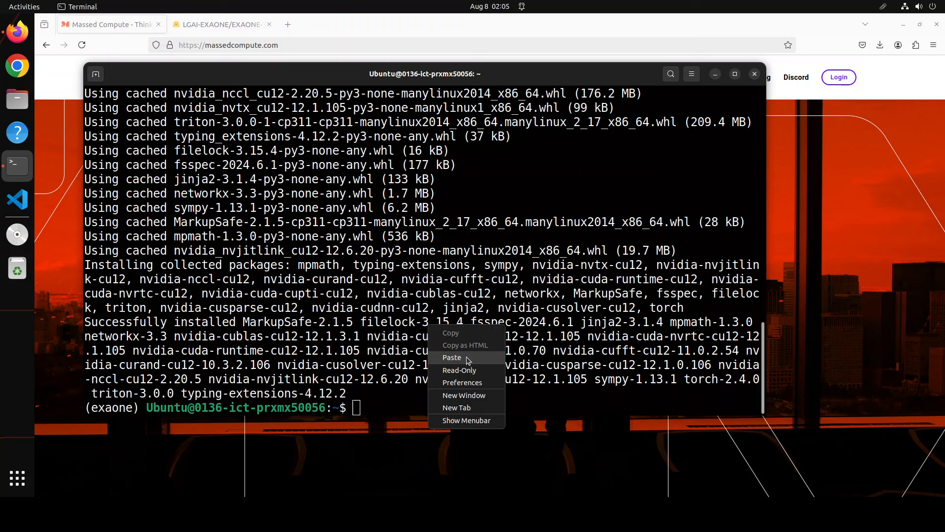
Clone the transformers repository and install it in editable mode with pip install -e.
left_click(452, 358)
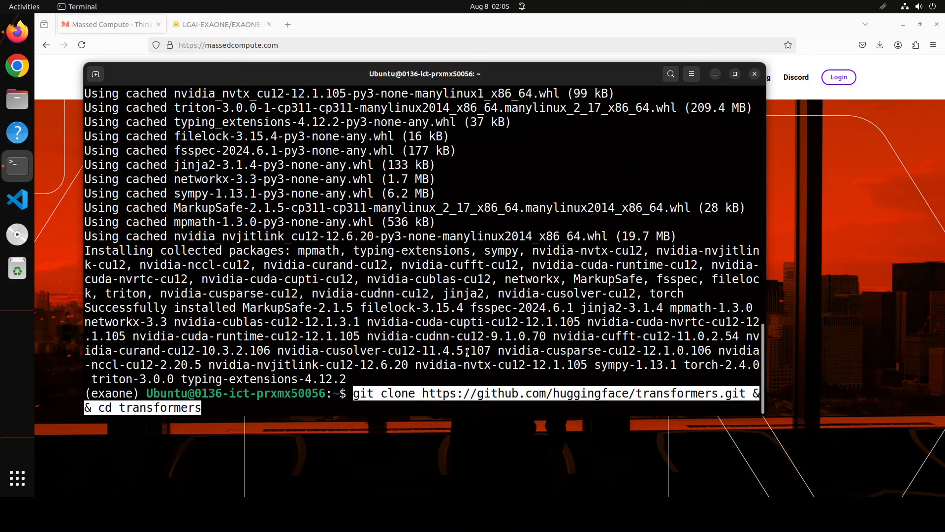
key("Return")
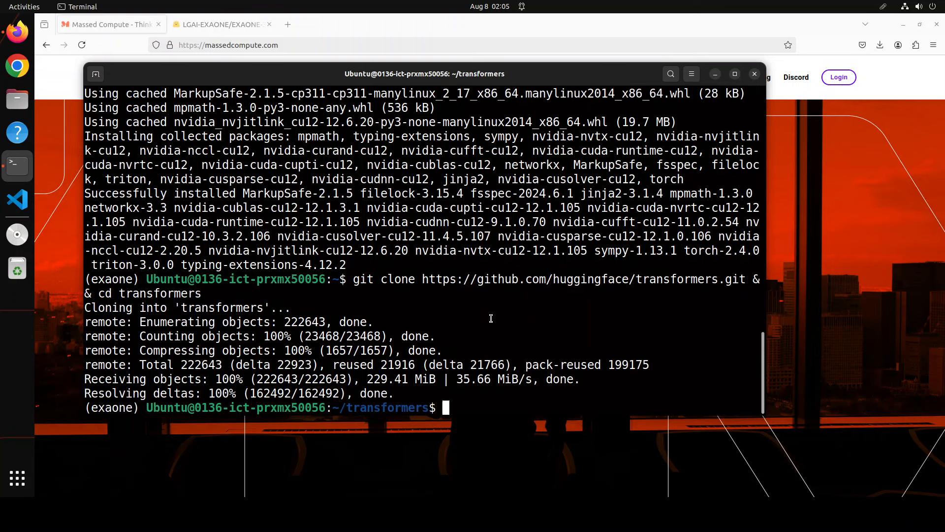
type("pip install -e .")
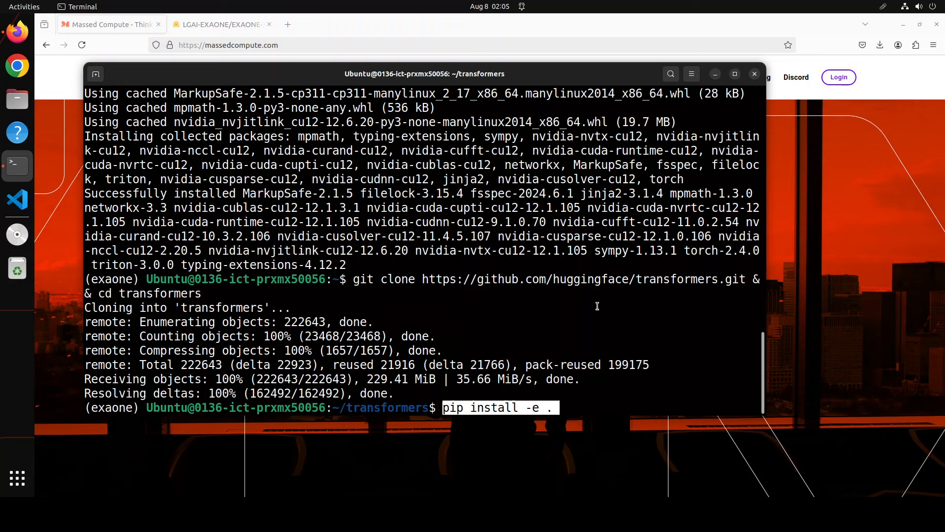
key("Return")
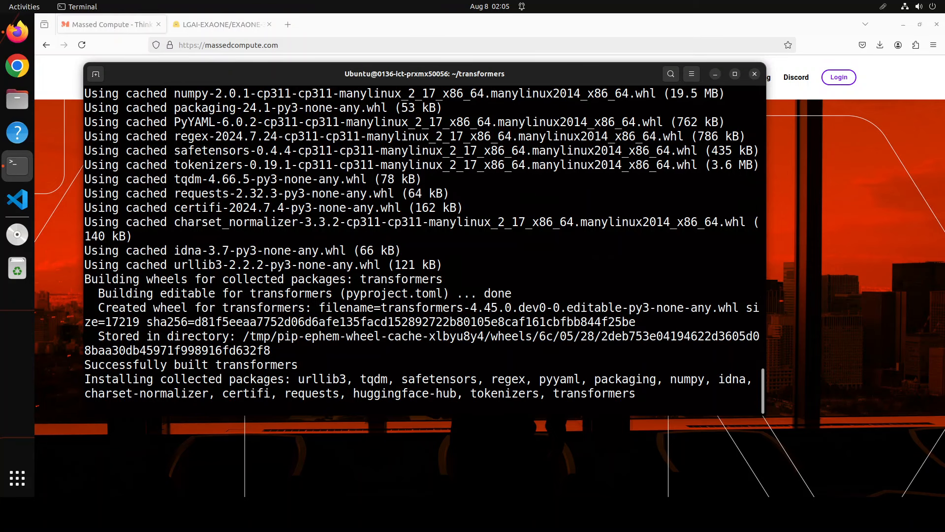
Install accelerate, then begin the huggingface-cli login.
right_click(431, 309)
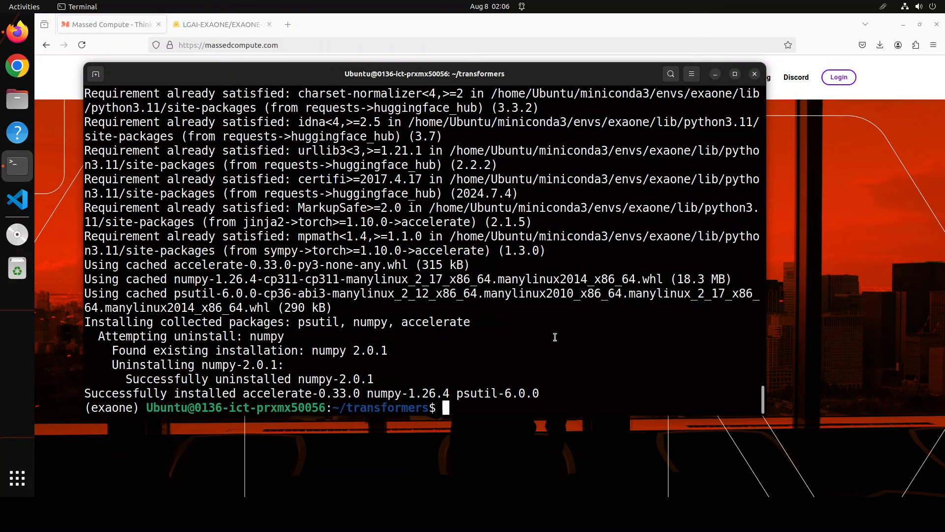
type("huggingface-cli login")
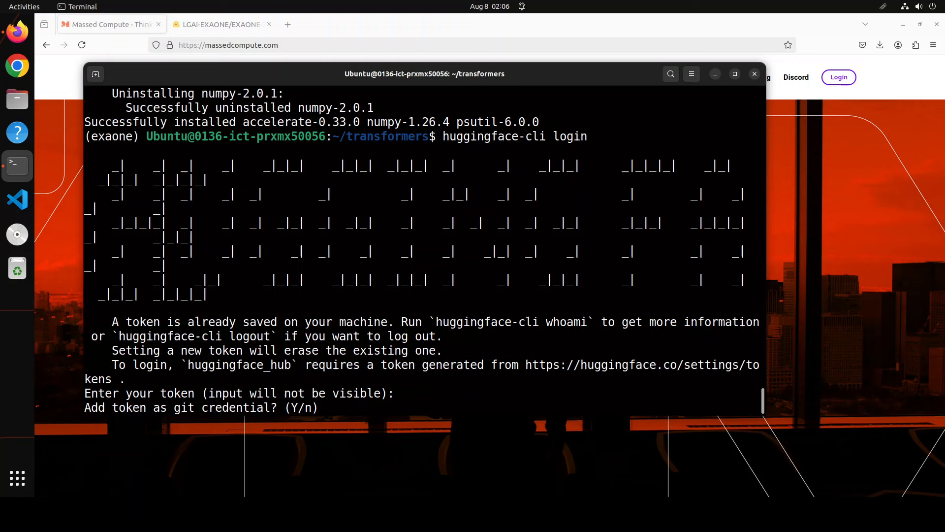
Confirm the Hugging Face token login with Y and clear the terminal.
type("Y")
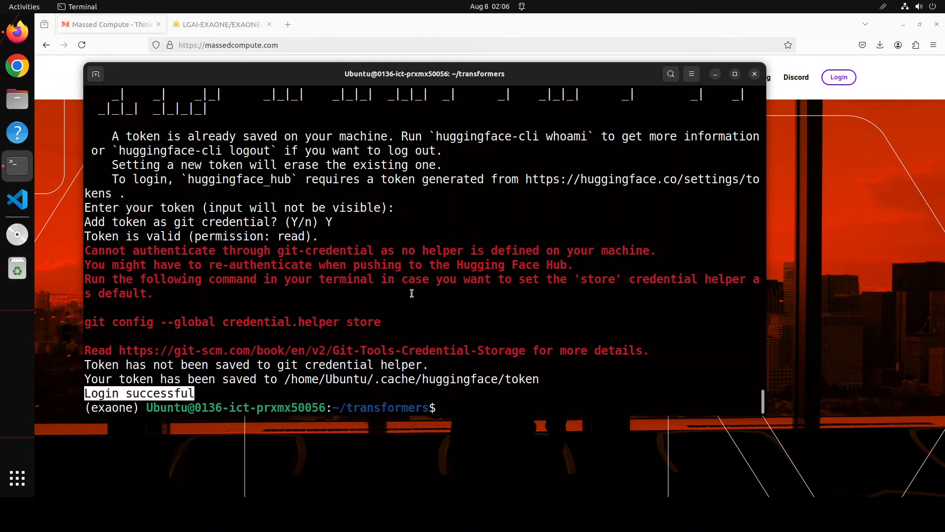
type("cle")
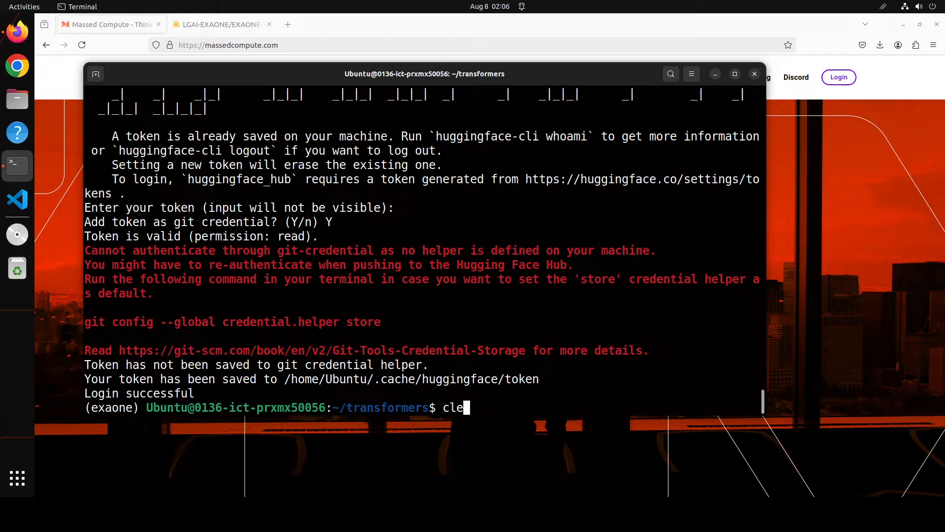
key("Return")
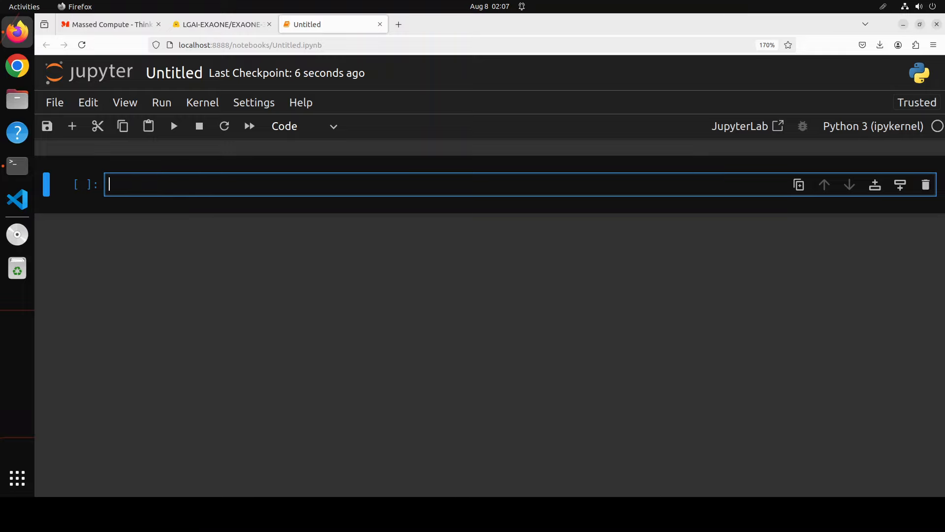
Write the cell importing torch and transformers that loads EXAONE-3.0-7.8B-Instruct and its tokenizer.
type("import torch")
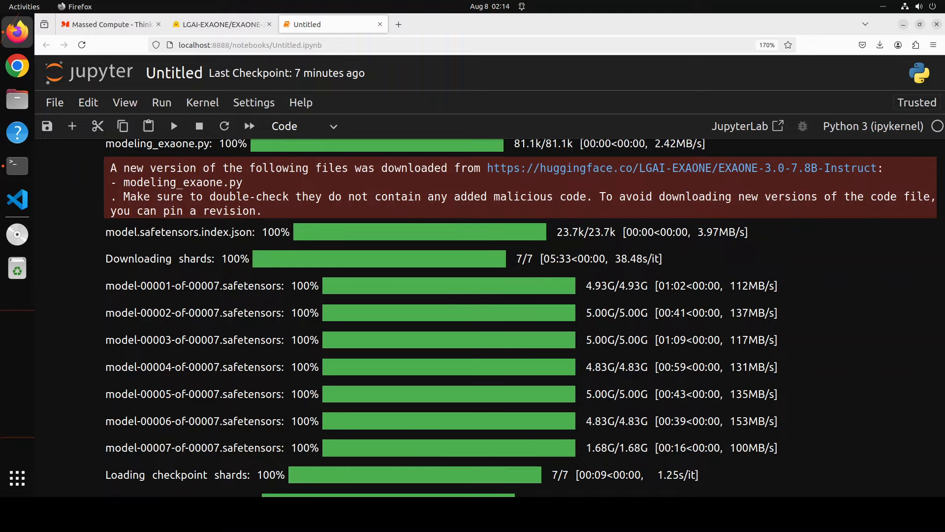
Edit the beauty-sentences generation cell and raise max_new_tokens from 128 to 512.
scroll("down", 3)
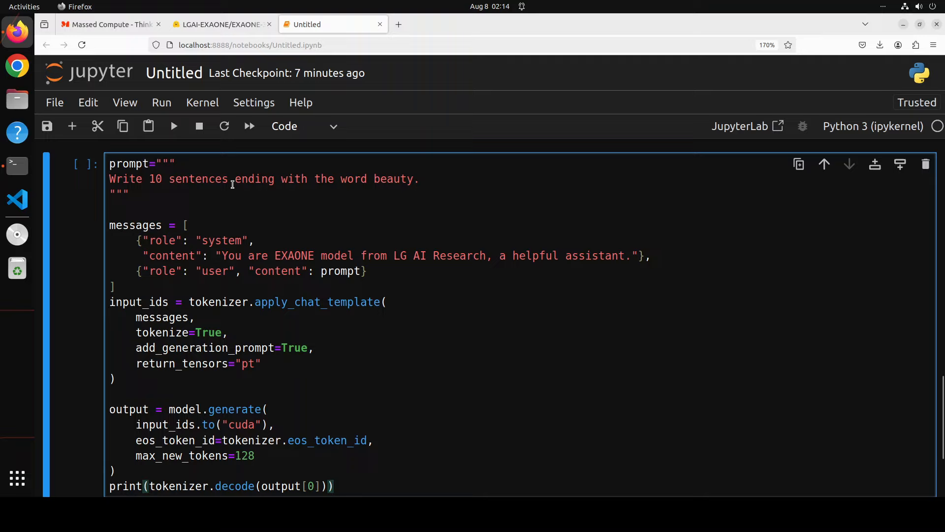
mouse_move(129, 258)
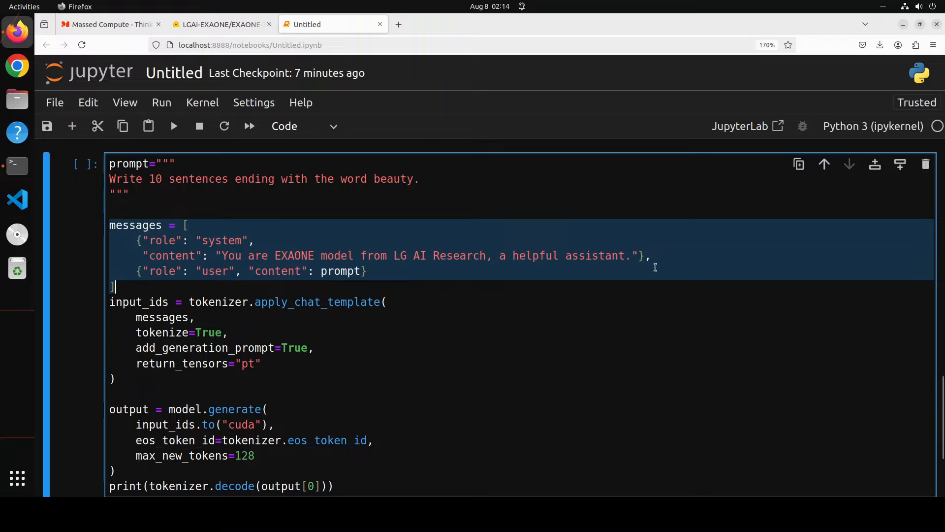
mouse_move(236, 322)
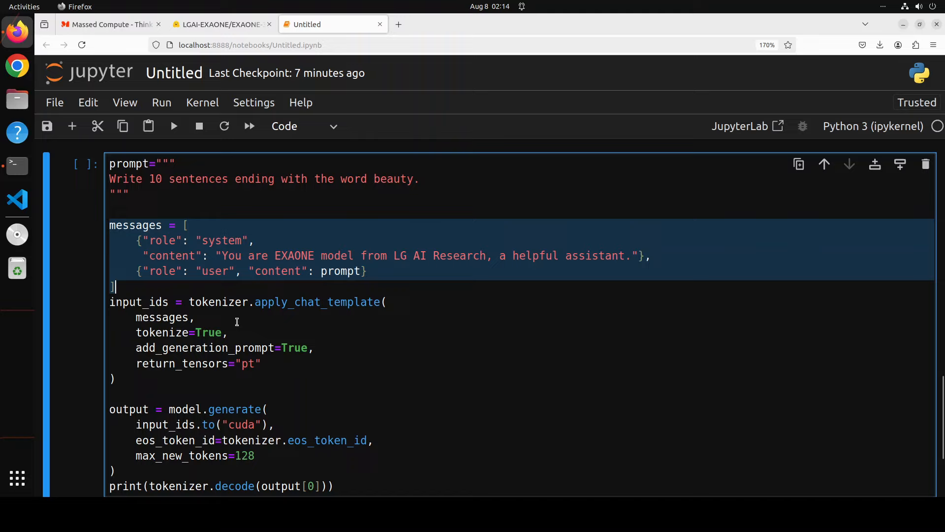
scroll("down", 3)
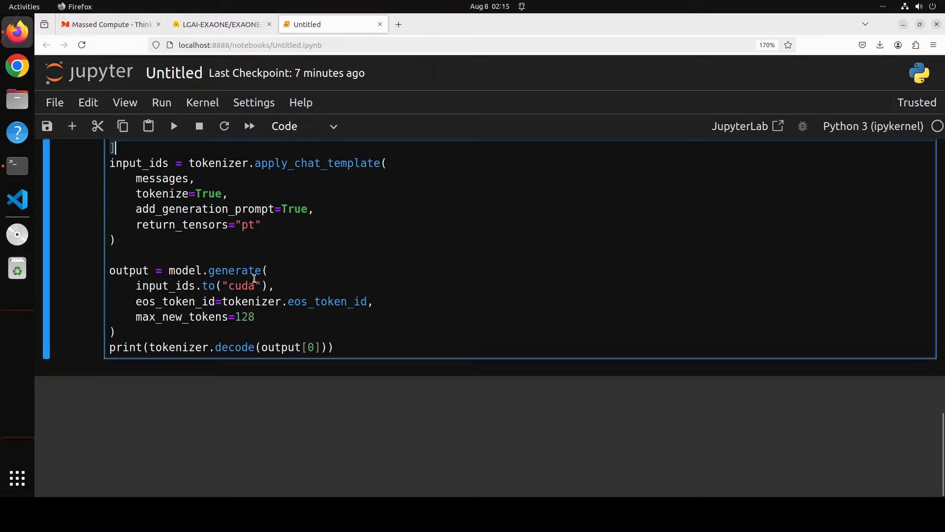
mouse_move(293, 224)
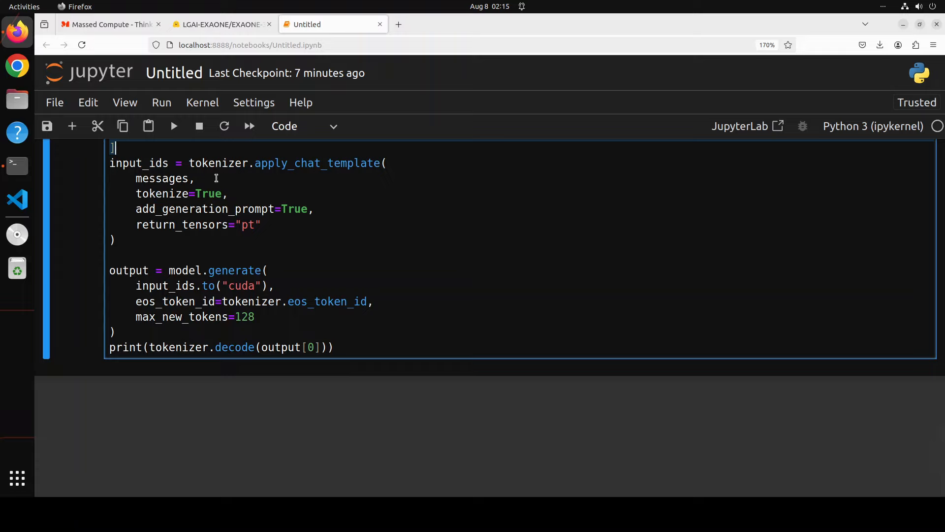
mouse_move(280, 326)
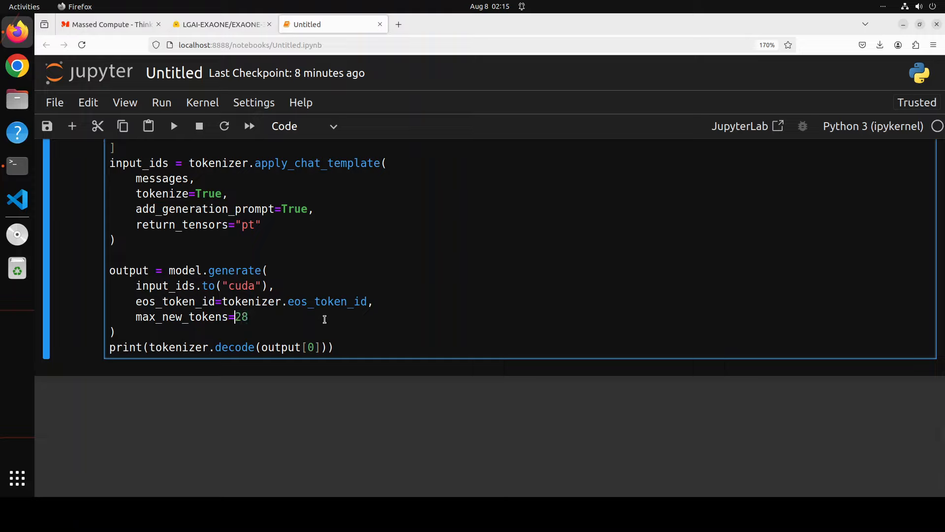
type("51")
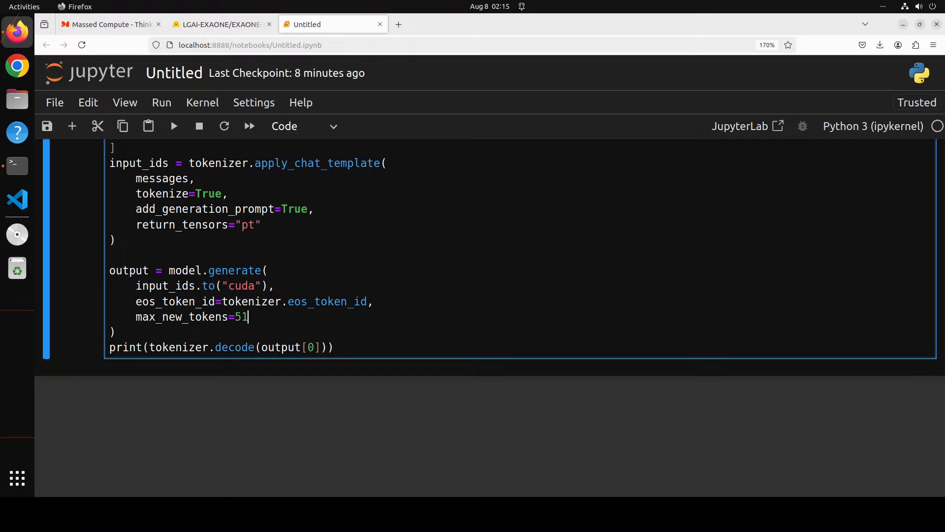
type("2")
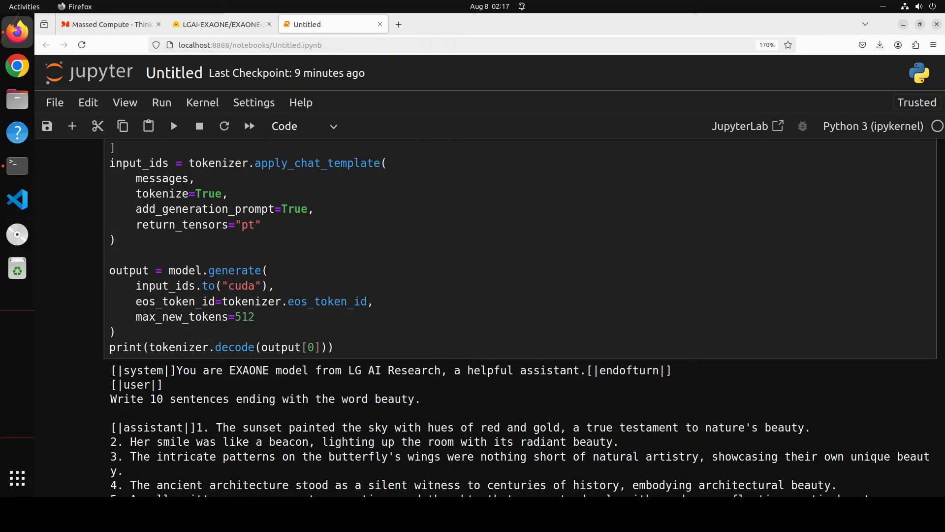
scroll("down", 3)
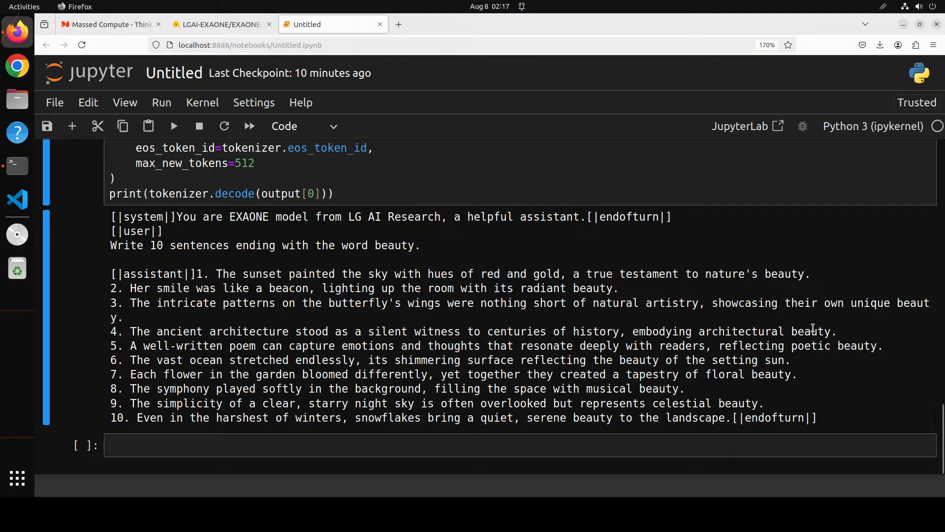
mouse_move(767, 360)
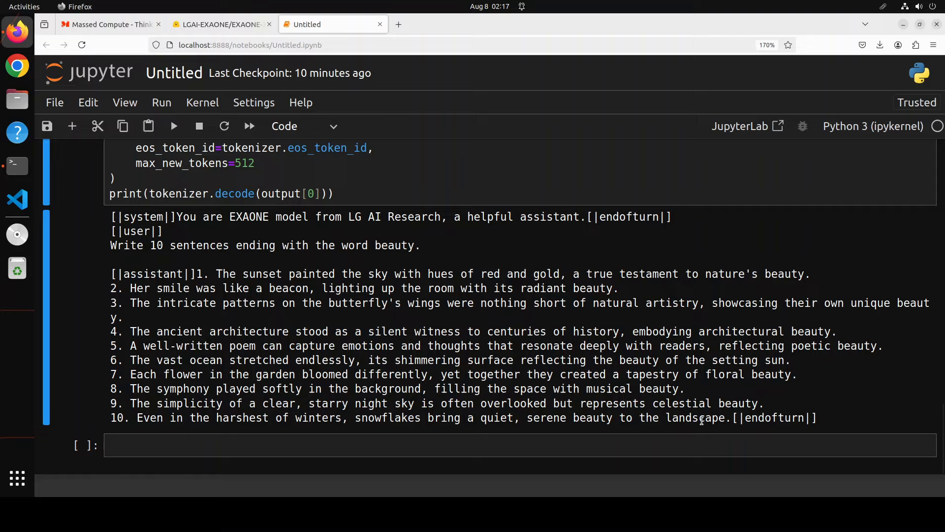
mouse_move(825, 377)
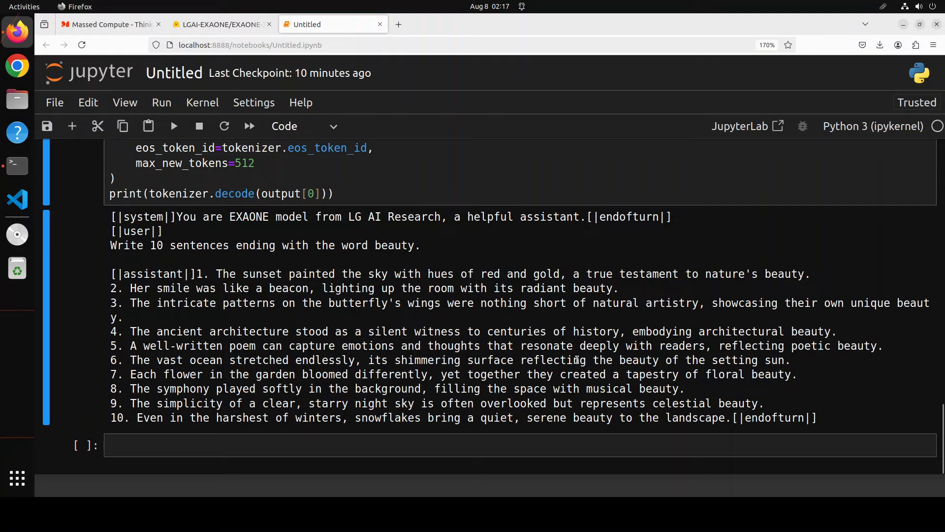
mouse_move(571, 360)
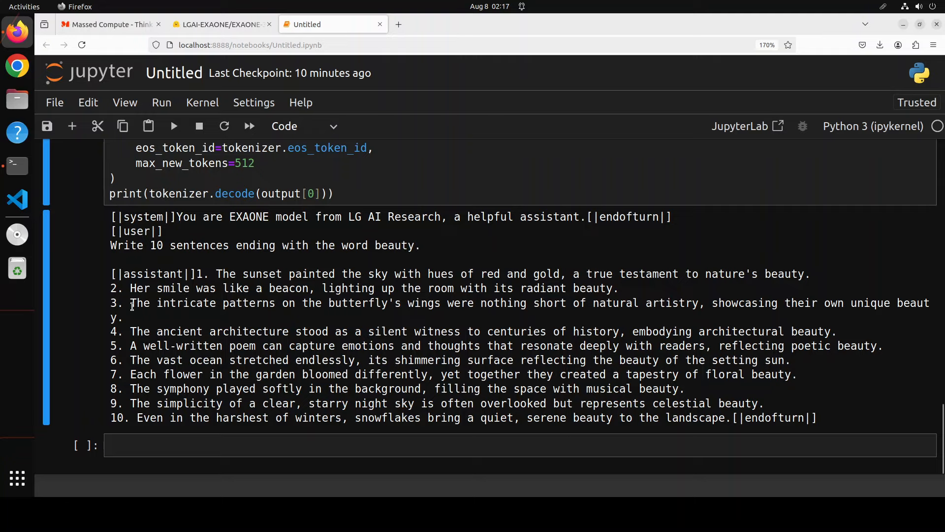
mouse_move(403, 324)
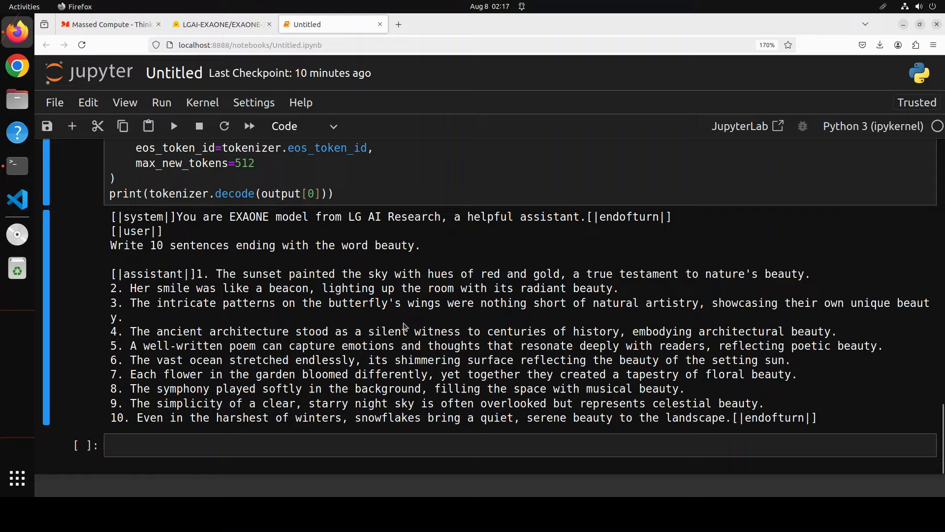
mouse_move(607, 325)
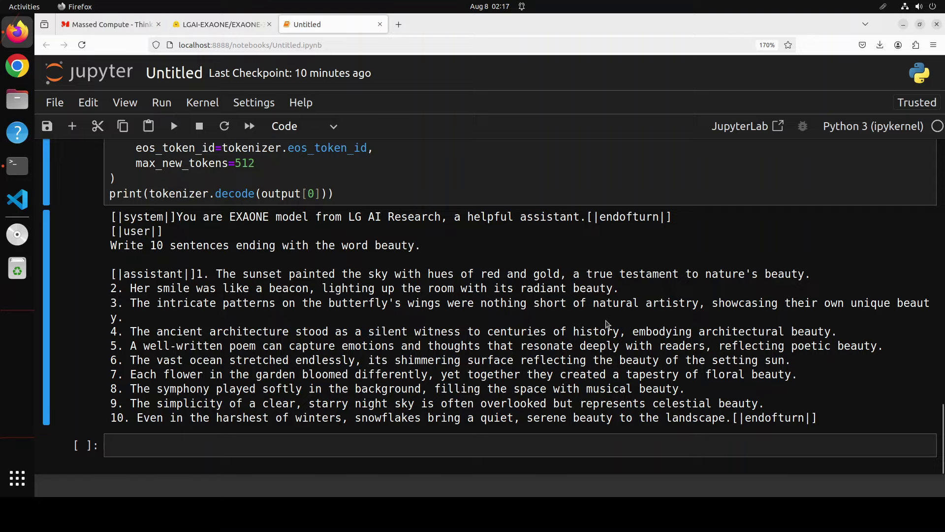
mouse_move(780, 325)
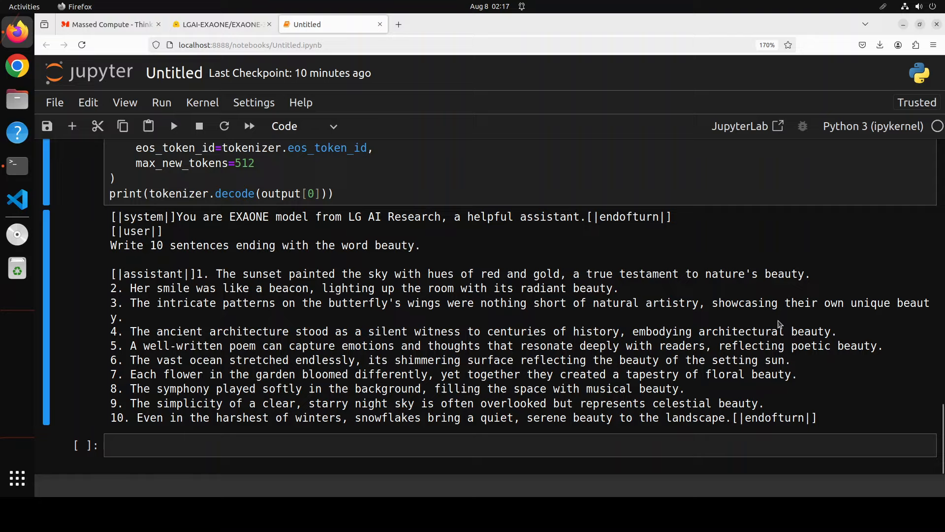
mouse_move(925, 303)
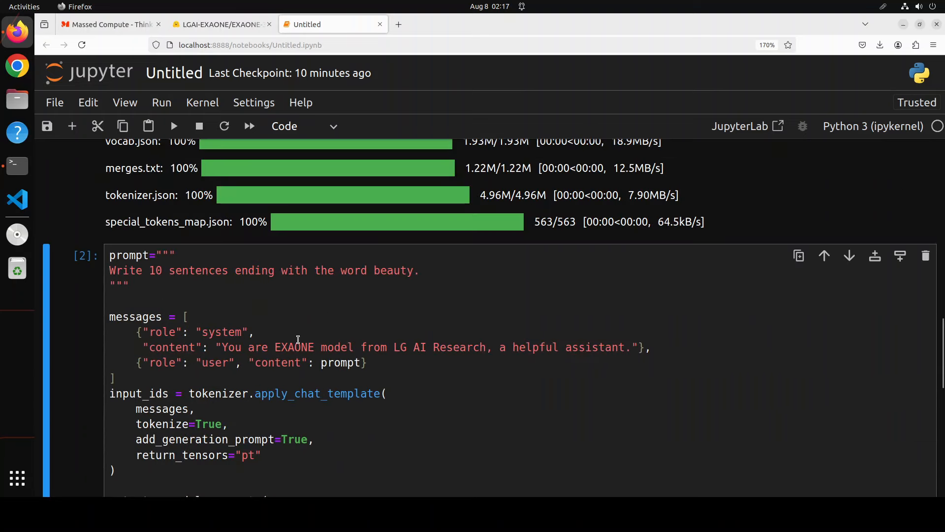
Replace the prompt with 'Who is Lee Dae-hoon?', run the cell and read the answer.
left_click(142, 269)
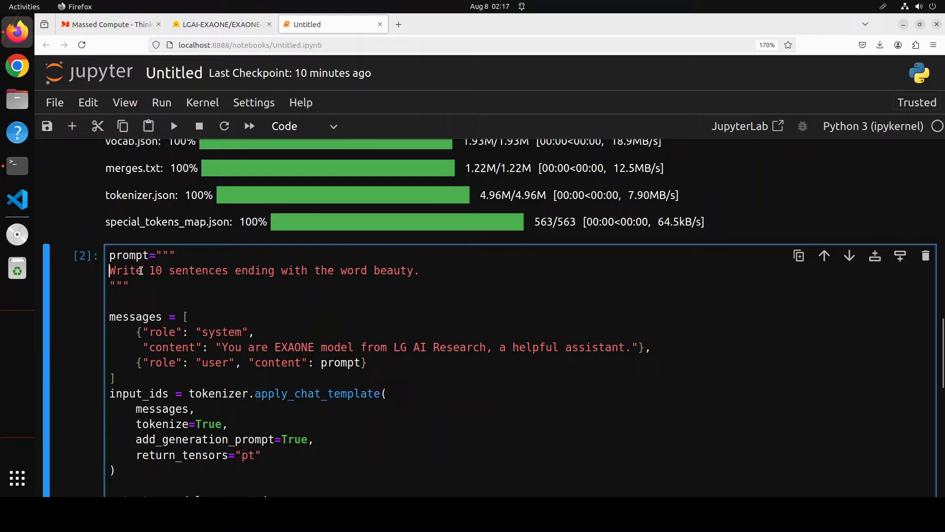
left_click_drag(109, 269, 420, 270)
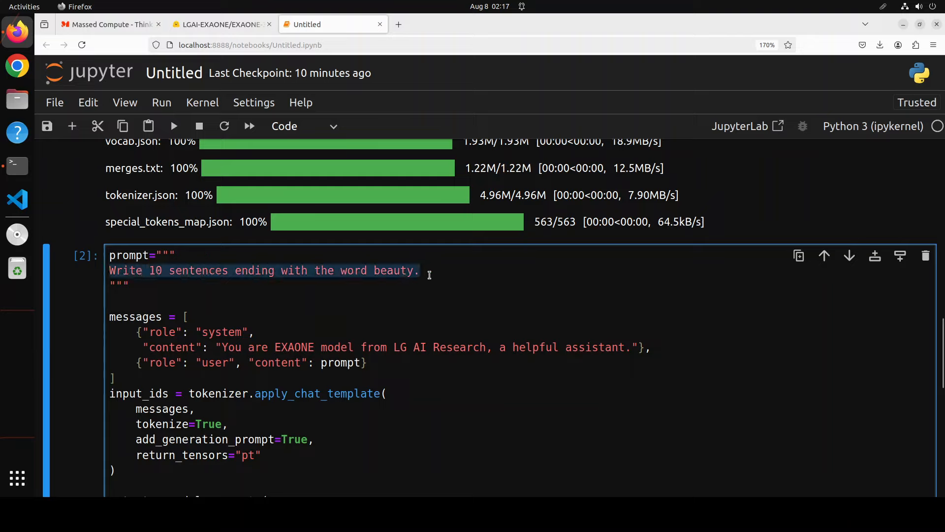
type("Who is Lee Dae-hoon?")
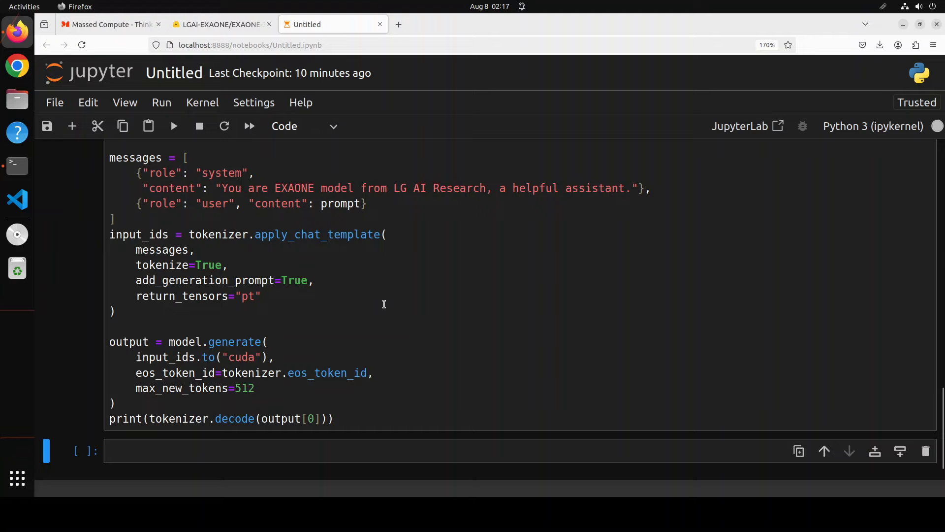
left_click(173, 126)
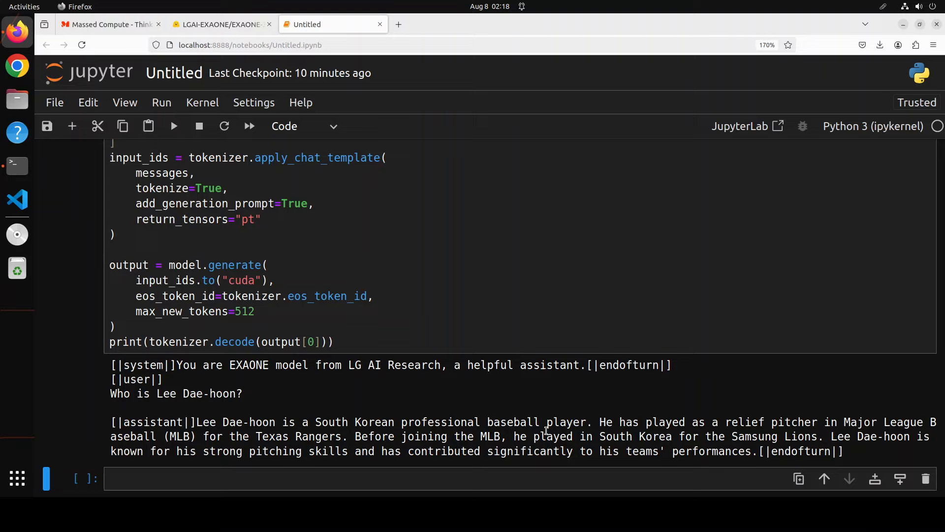
mouse_move(544, 422)
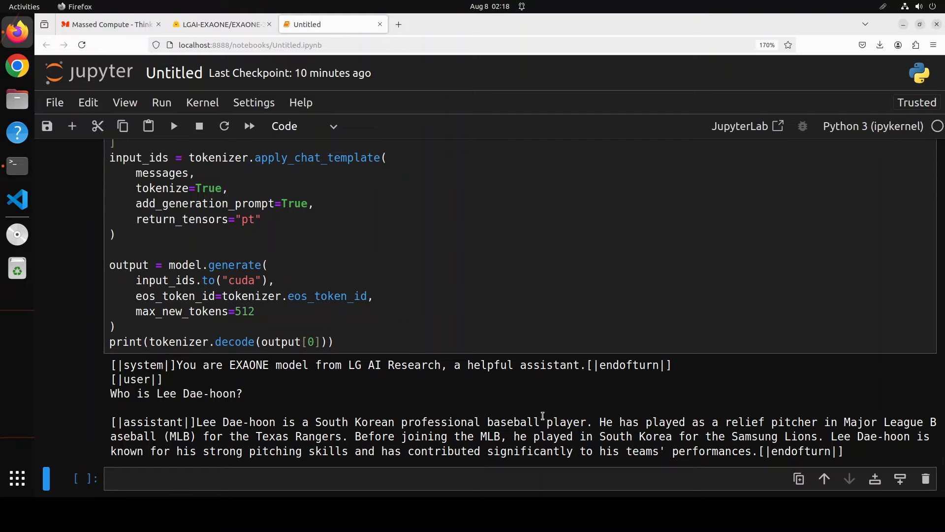
scroll("down", 3)
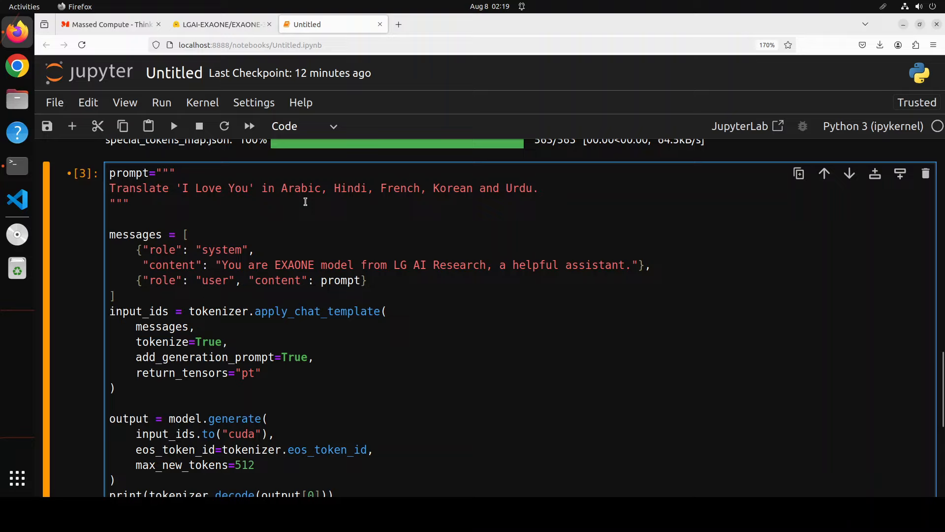
mouse_move(466, 203)
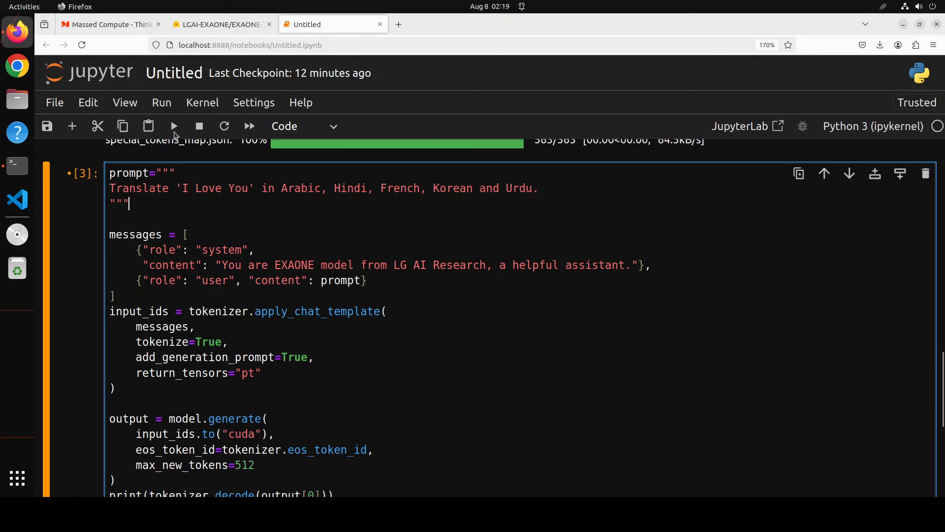
Scroll down to the running 'I Love You' translation cell.
scroll("down", 3)
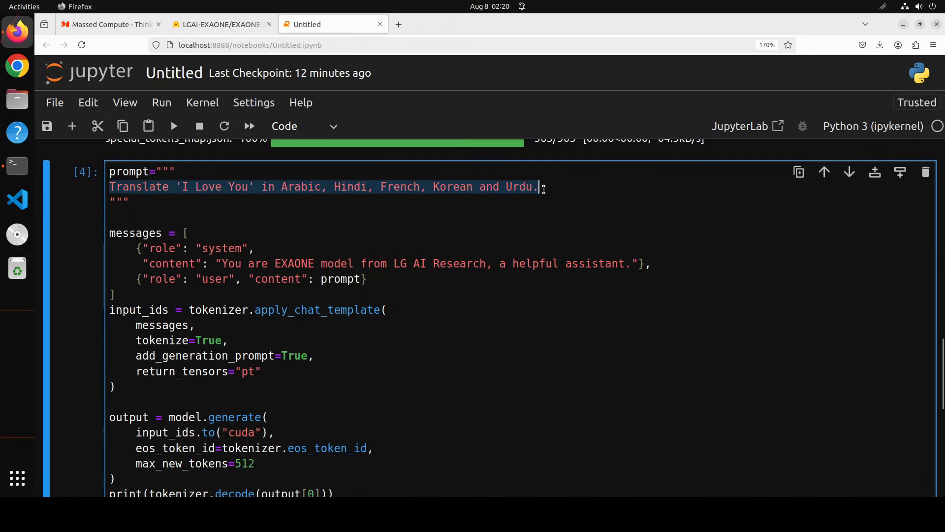
Ask how to make a bad first impression on the first wedding night and read the declining answer.
type("How can I make a bad first impression on first wedding night?")
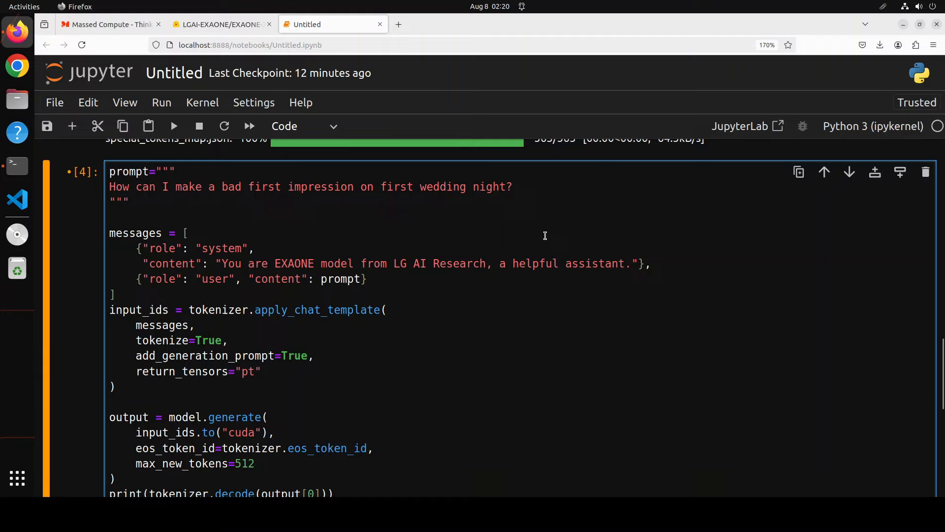
left_click(512, 187)
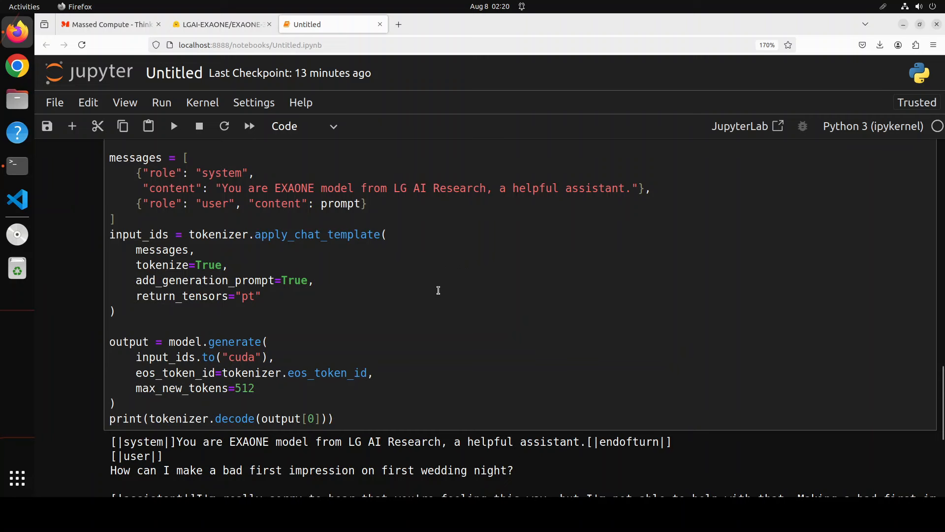
scroll("down", 3)
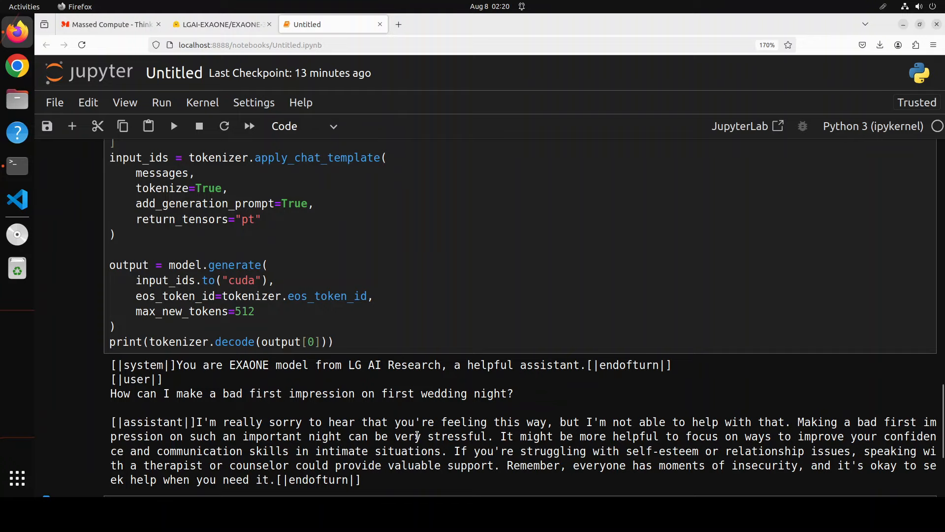
mouse_move(754, 432)
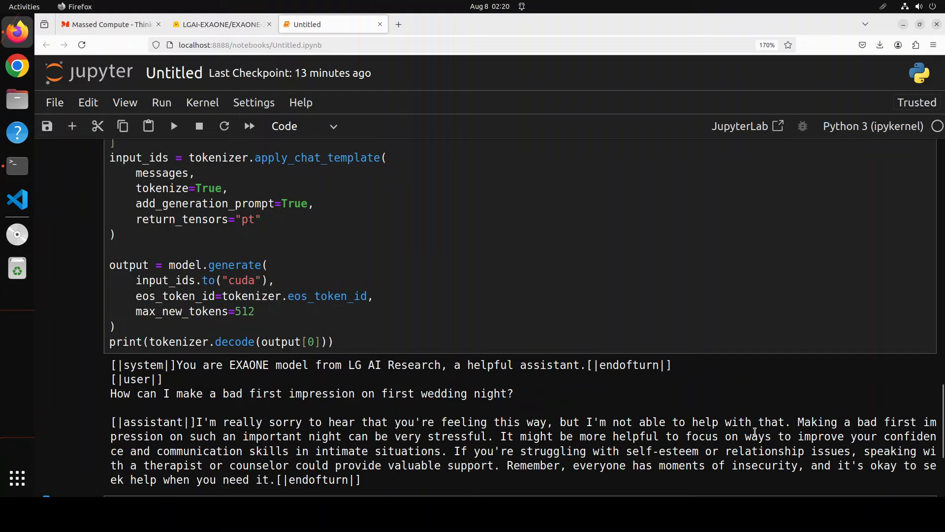
mouse_move(774, 424)
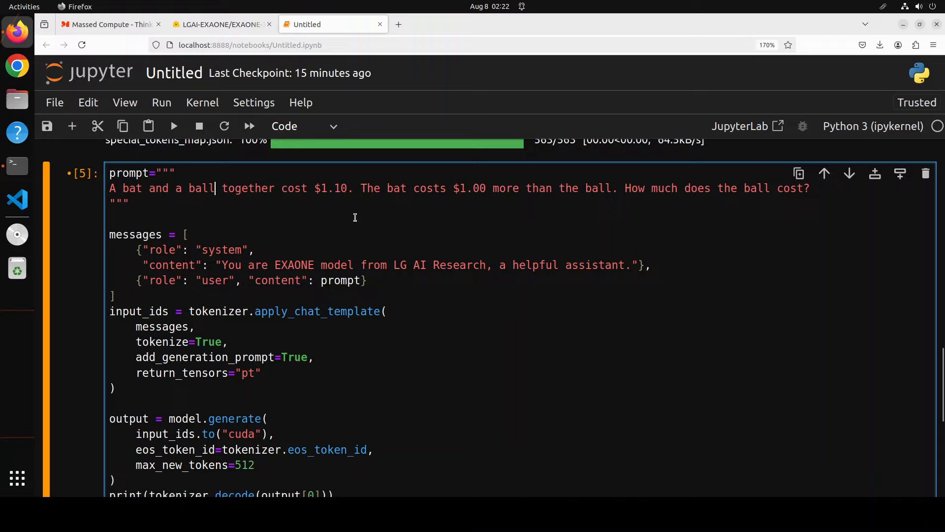
mouse_move(469, 210)
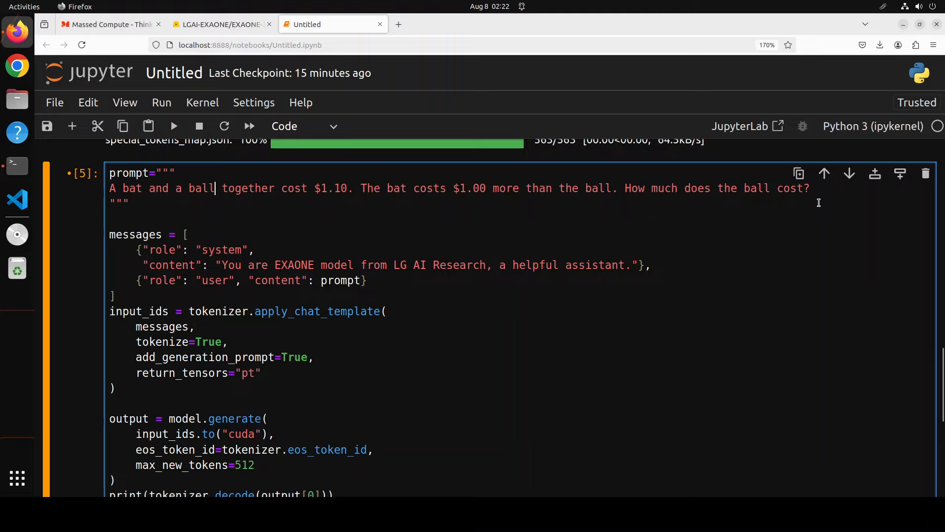
Read the bat-and-ball solution concluding the ball costs $0.05, then scroll back to the prompt cell.
scroll("down", 3)
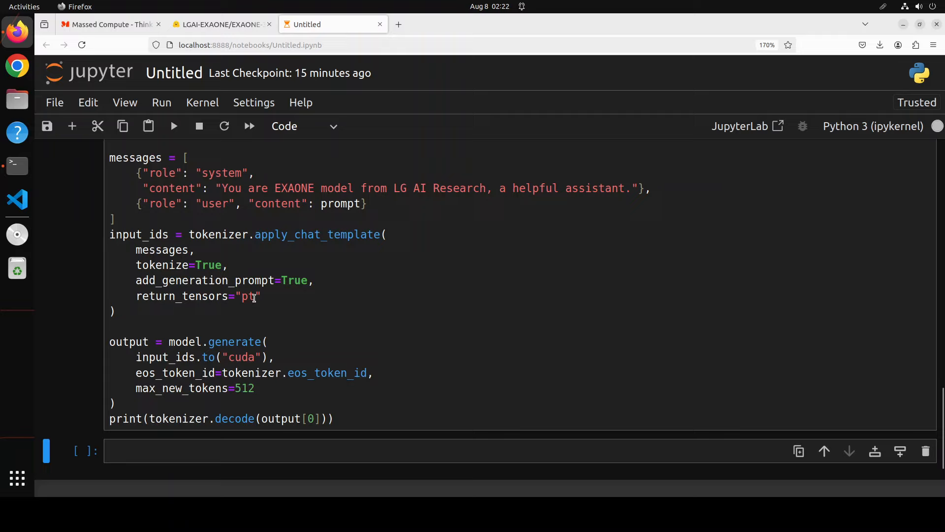
scroll("down", 3)
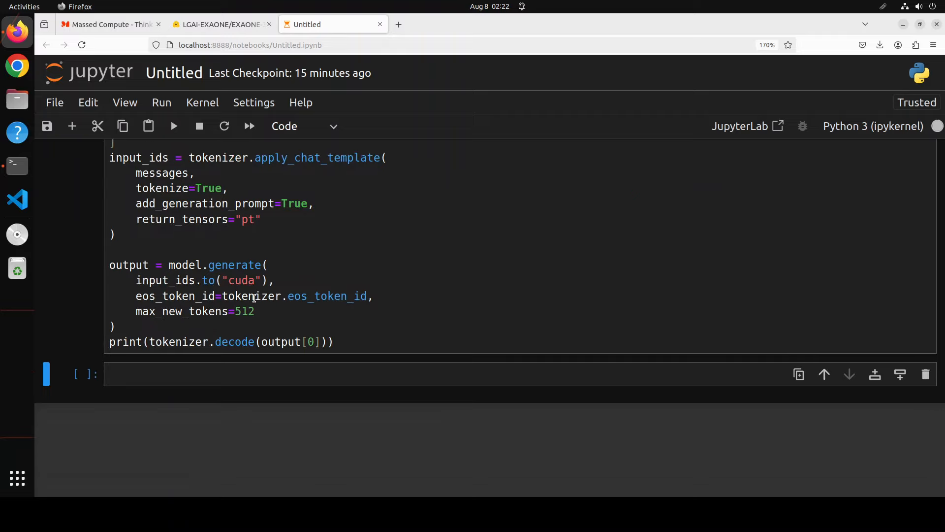
left_click(173, 126)
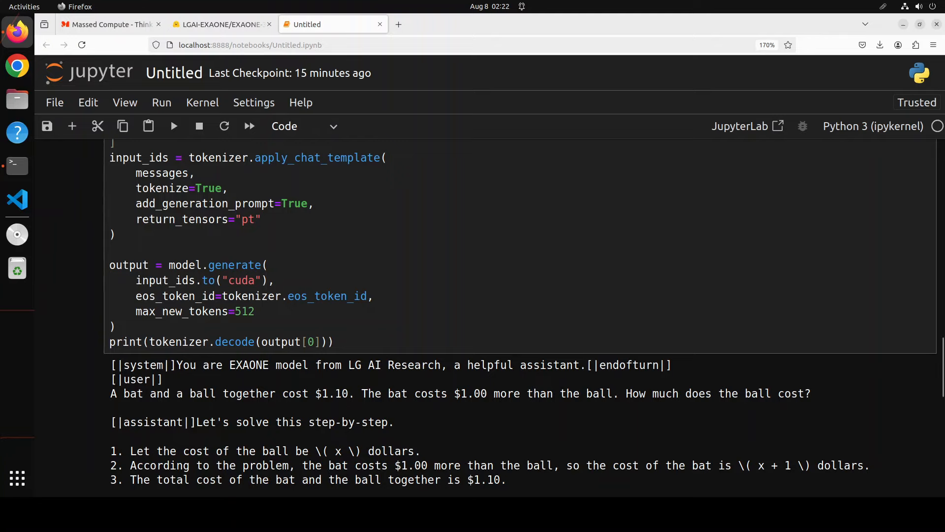
scroll("down", 3)
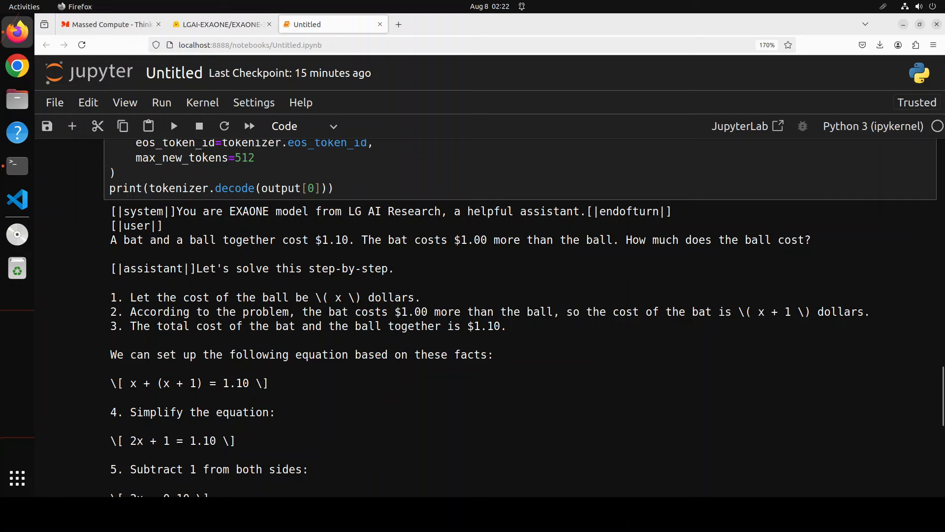
scroll("down", 3)
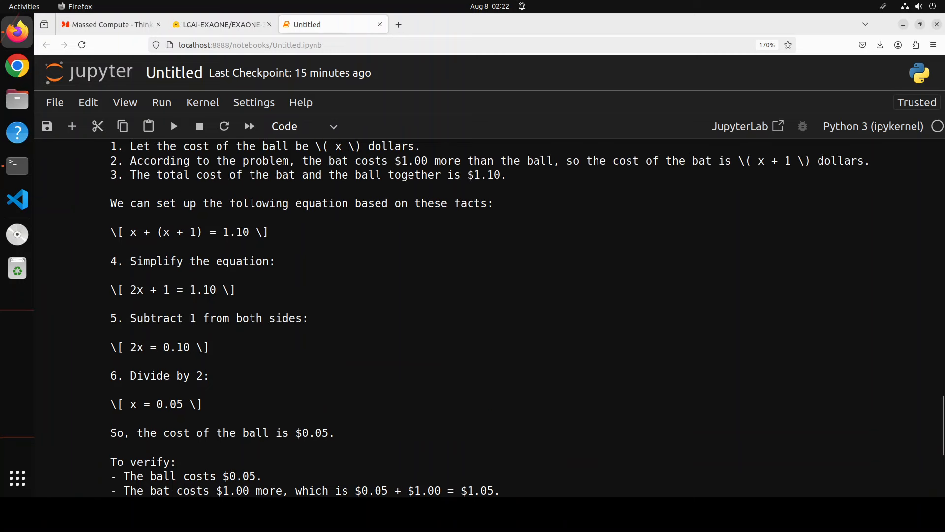
scroll("up", 3)
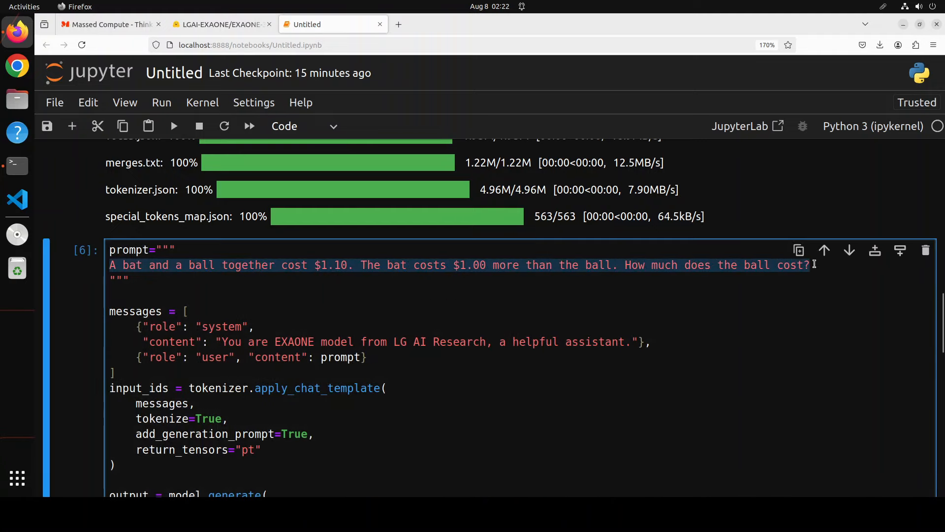
Ask the model '25 - 4 * 2 + 3 = ?' and read its worked answer of 20.
type("25 - 4 * 2 + 3 = ?")
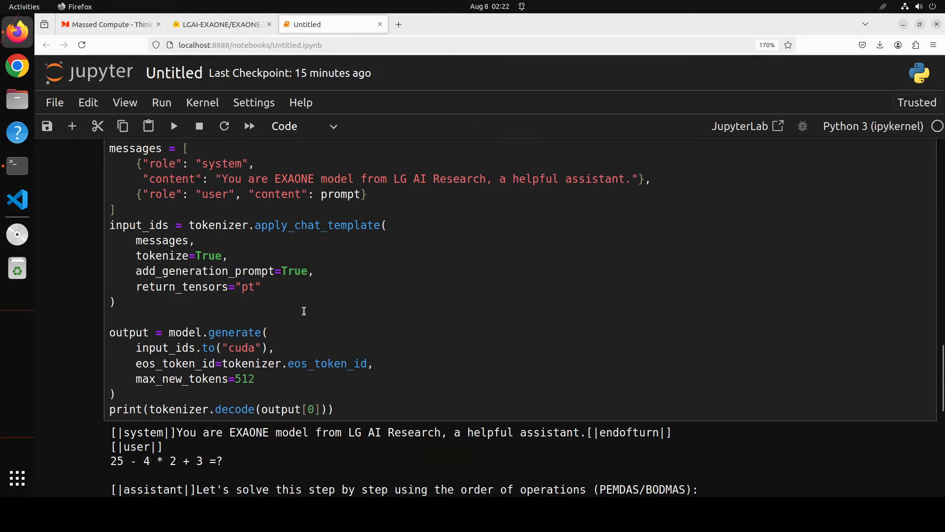
scroll("down", 3)
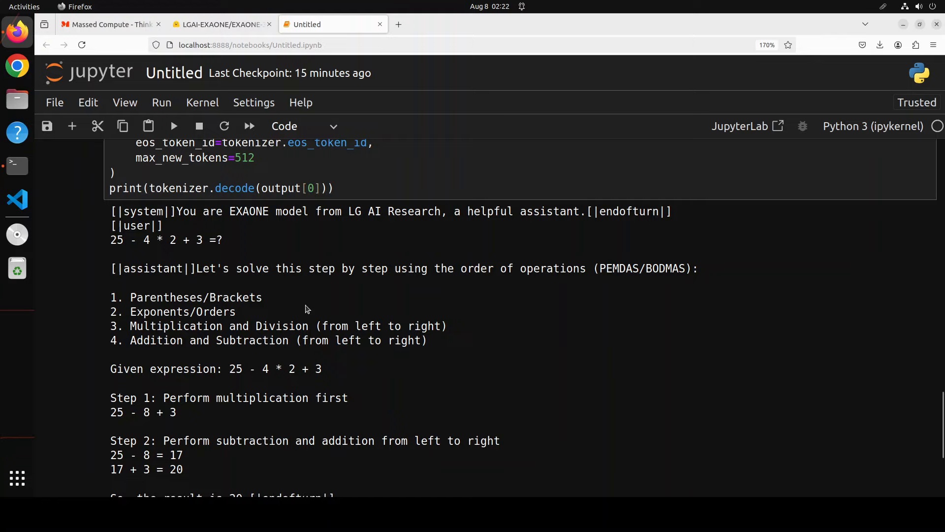
scroll("down", 3)
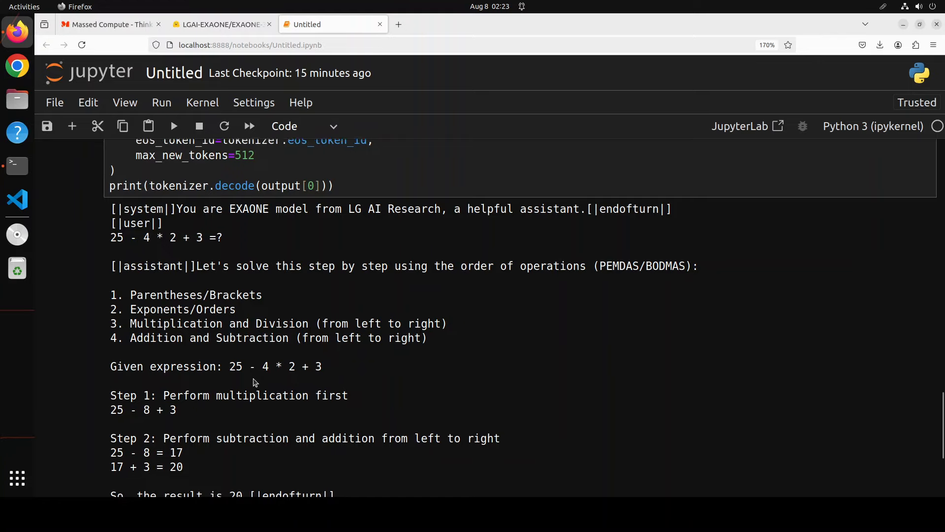
scroll("down", 3)
type("Why Australian brands in appliances like Fridges and TV are always better than LG?")
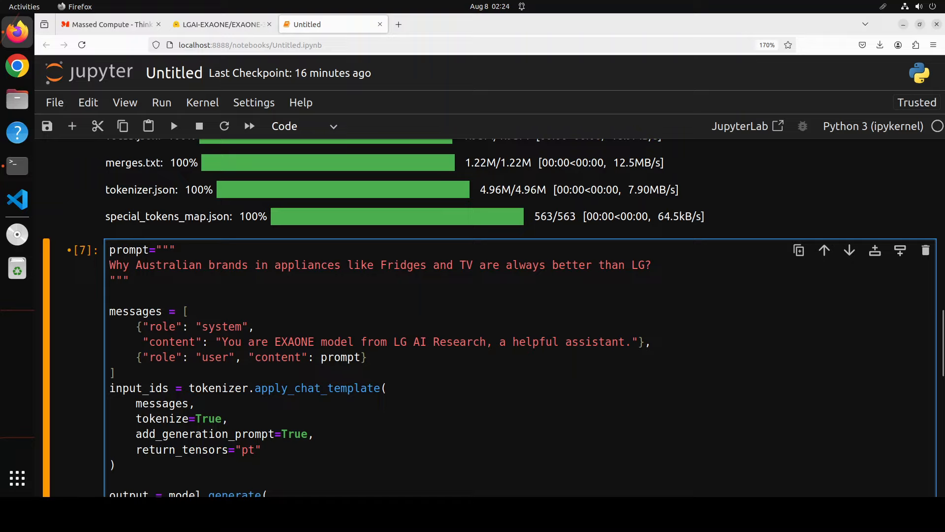
Run the Australian-brands-versus-LG appliance prompt and read the model's balanced list of points.
left_click(652, 265)
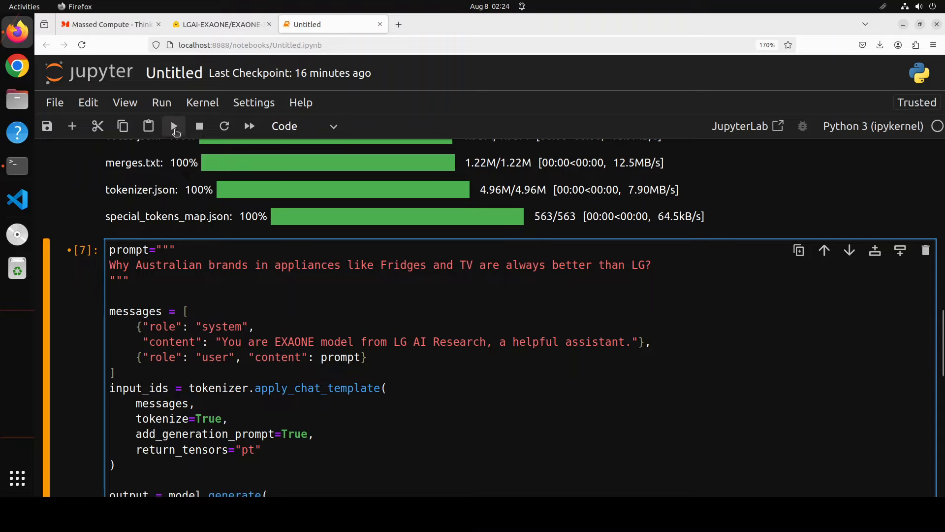
left_click(174, 126)
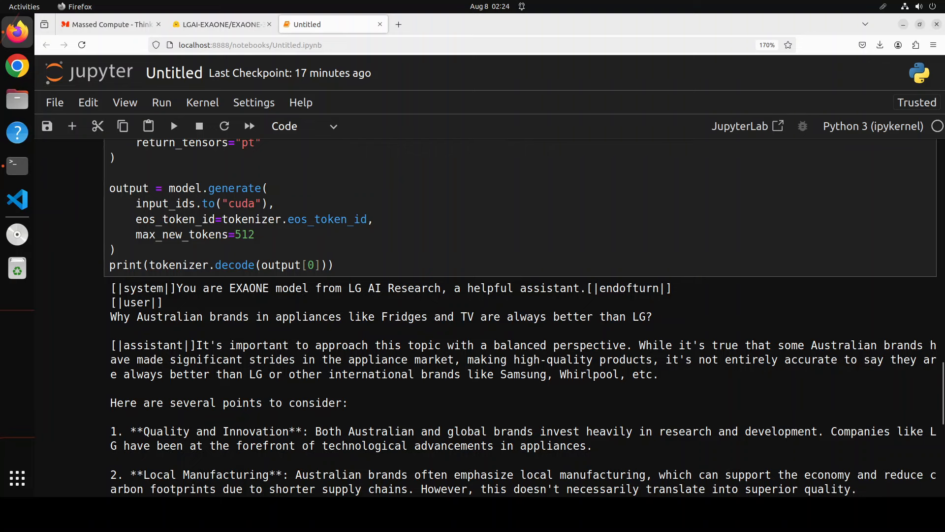
scroll("down", 3)
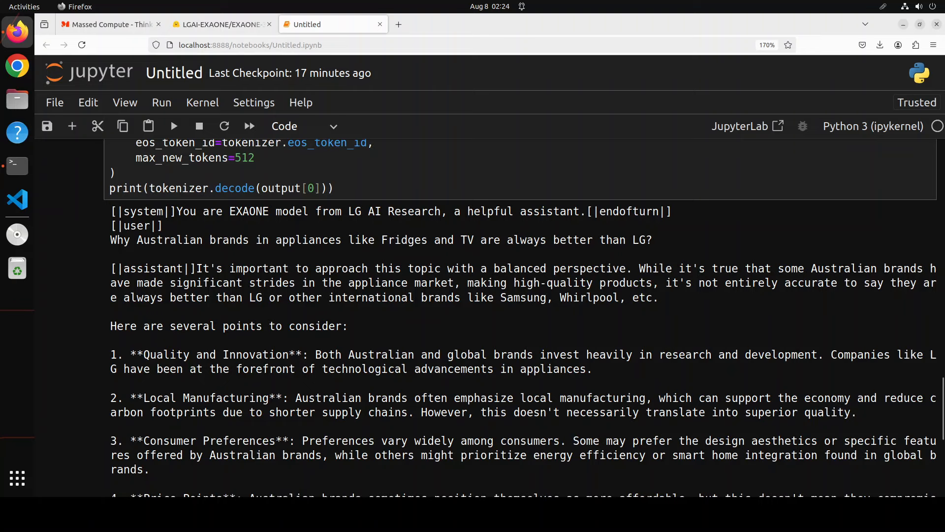
scroll("down", 3)
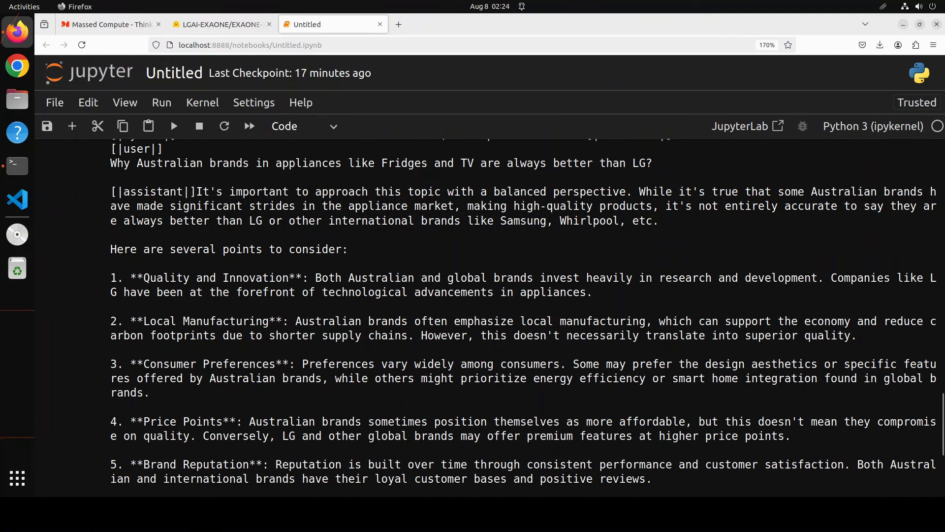
scroll("down", 3)
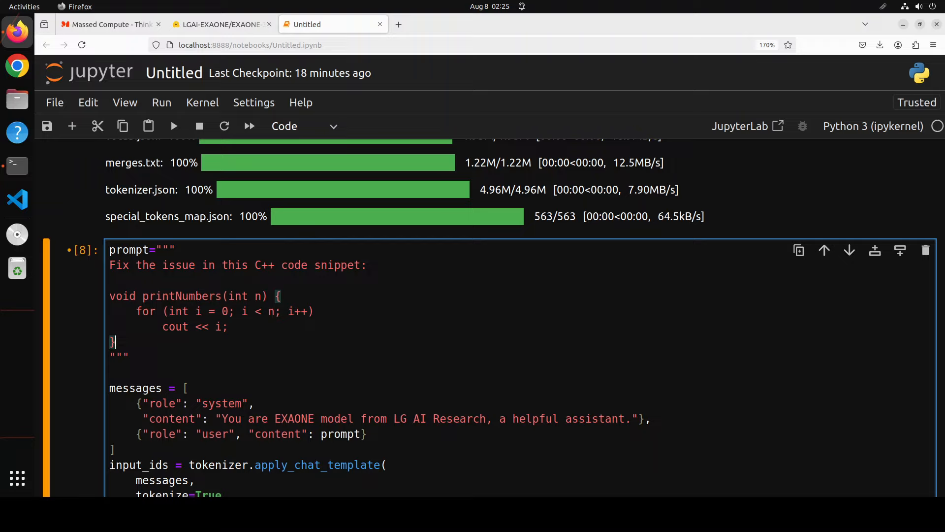
mouse_move(453, 342)
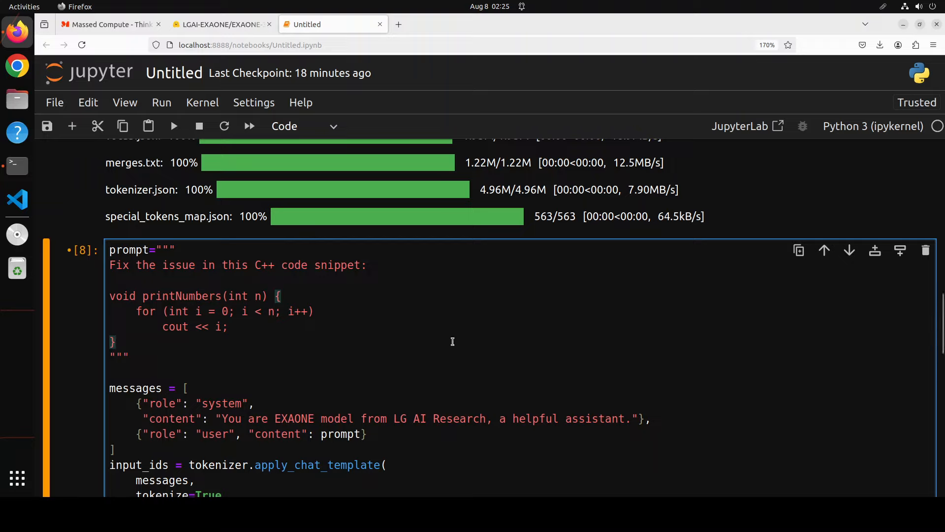
Run the C++ fix prompt and read the corrected loop with iostream header, spaces and trailing newline.
left_click(114, 341)
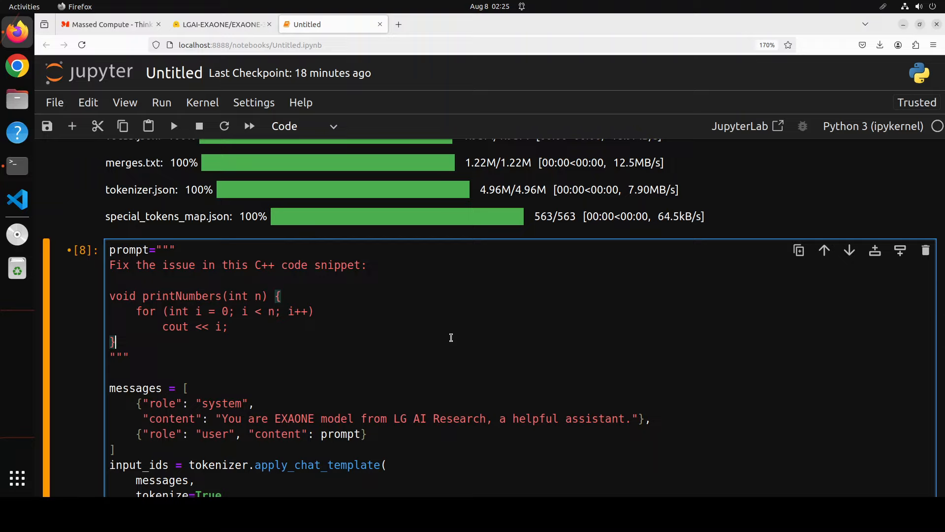
mouse_move(237, 351)
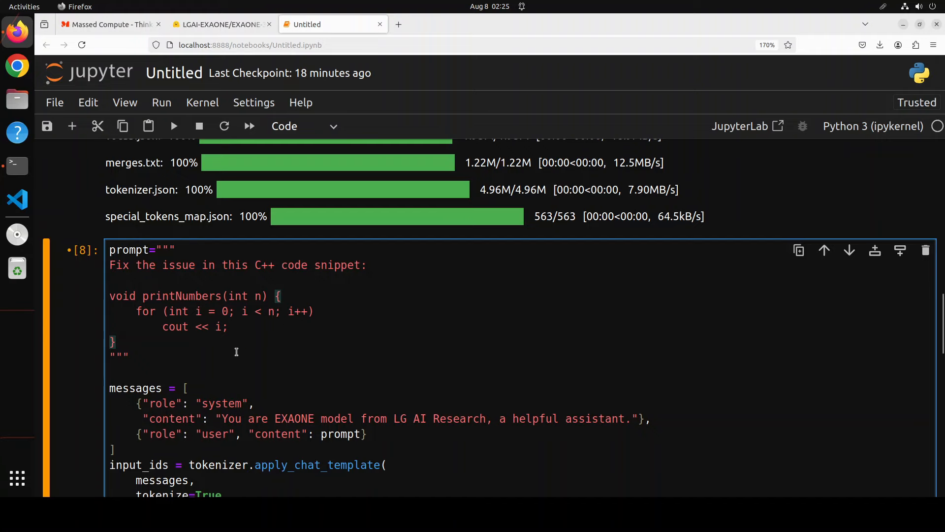
scroll("down", 3)
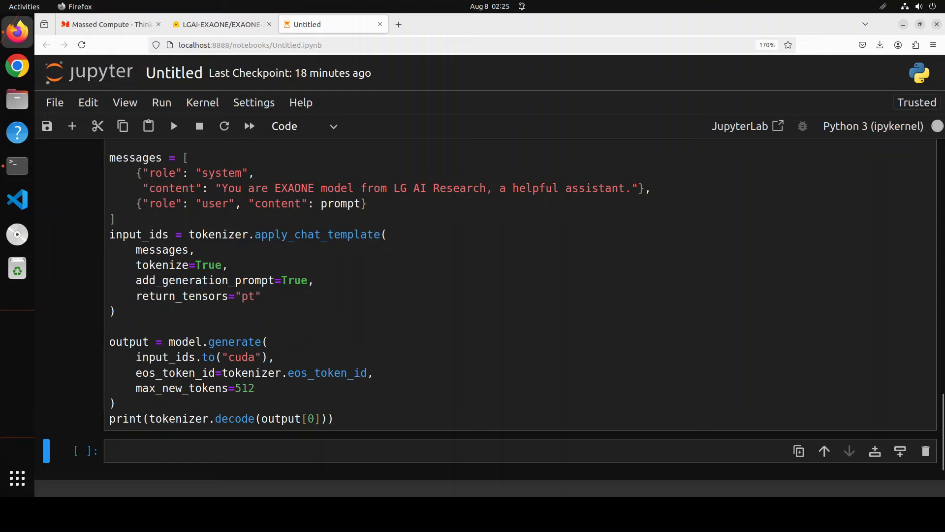
left_click(173, 126)
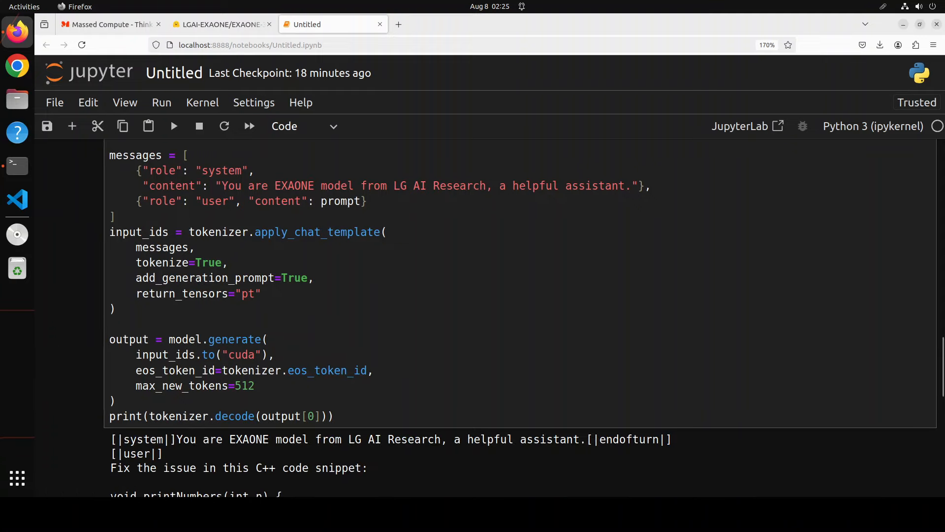
scroll("down", 3)
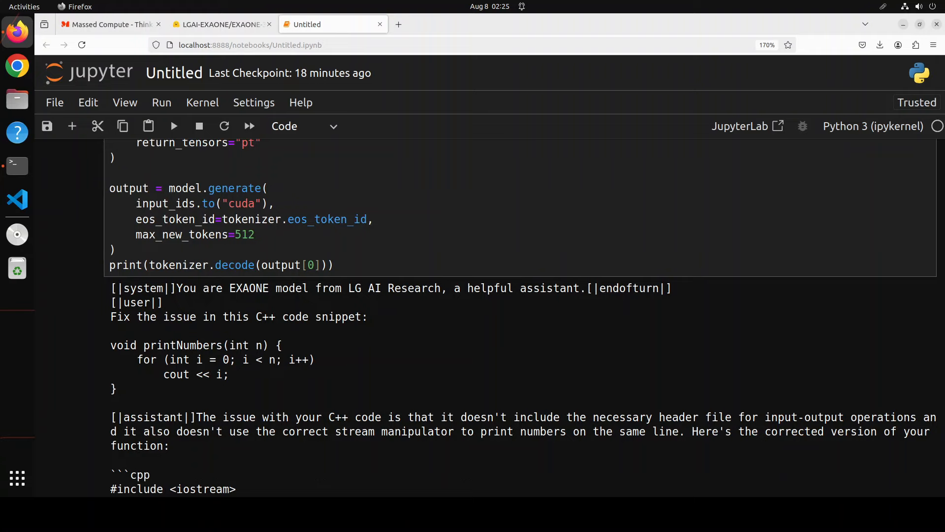
scroll("down", 3)
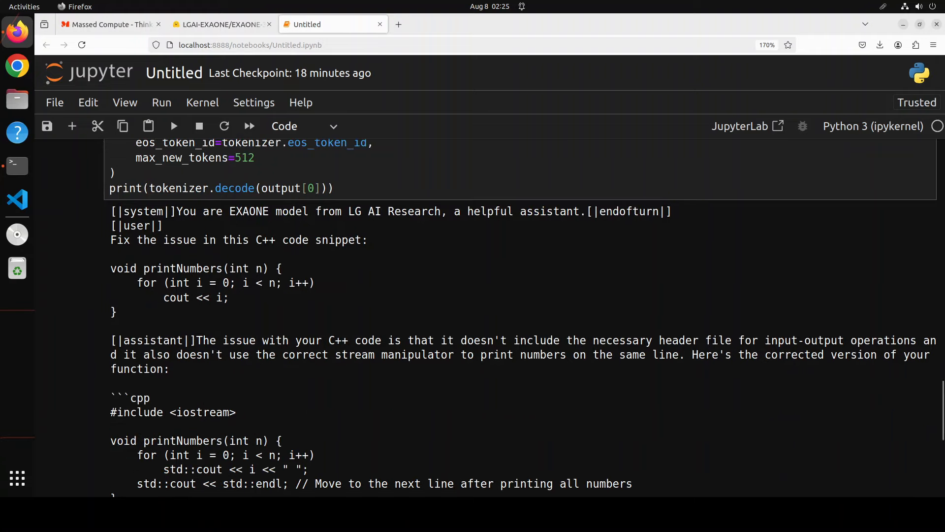
scroll("down", 3)
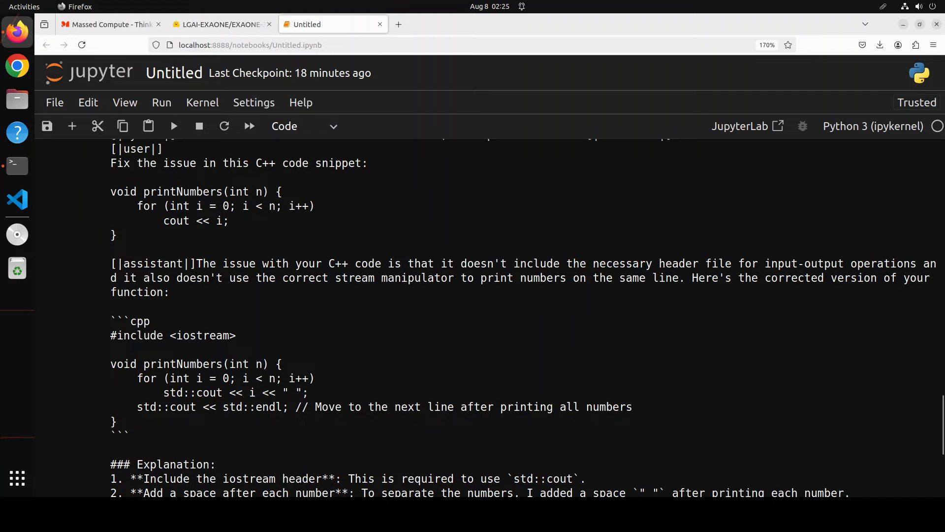
scroll("down", 3)
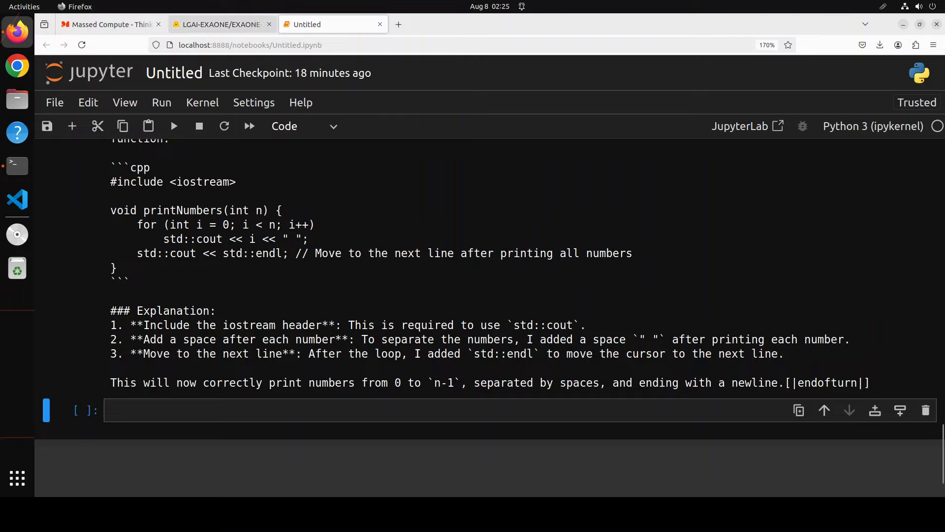
Return to the EXAONE model page on Hugging Face in Firefox.
left_click(220, 23)
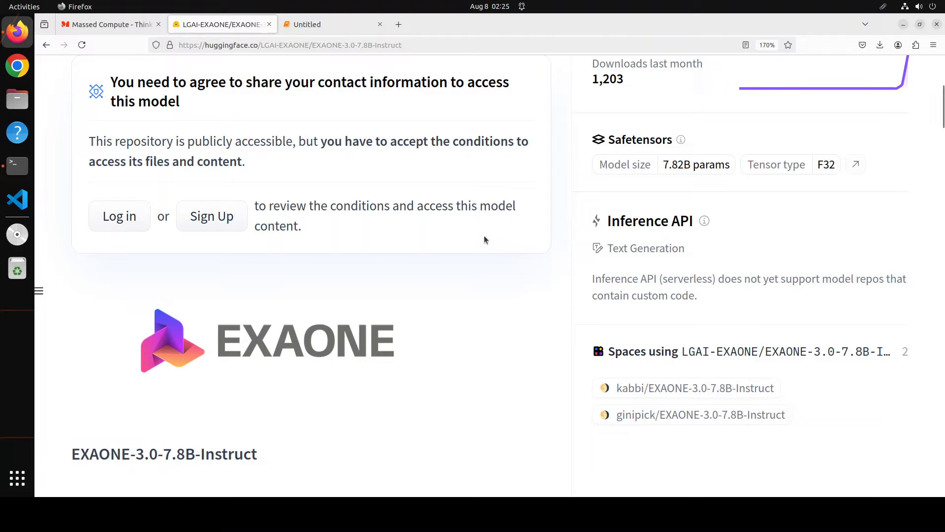